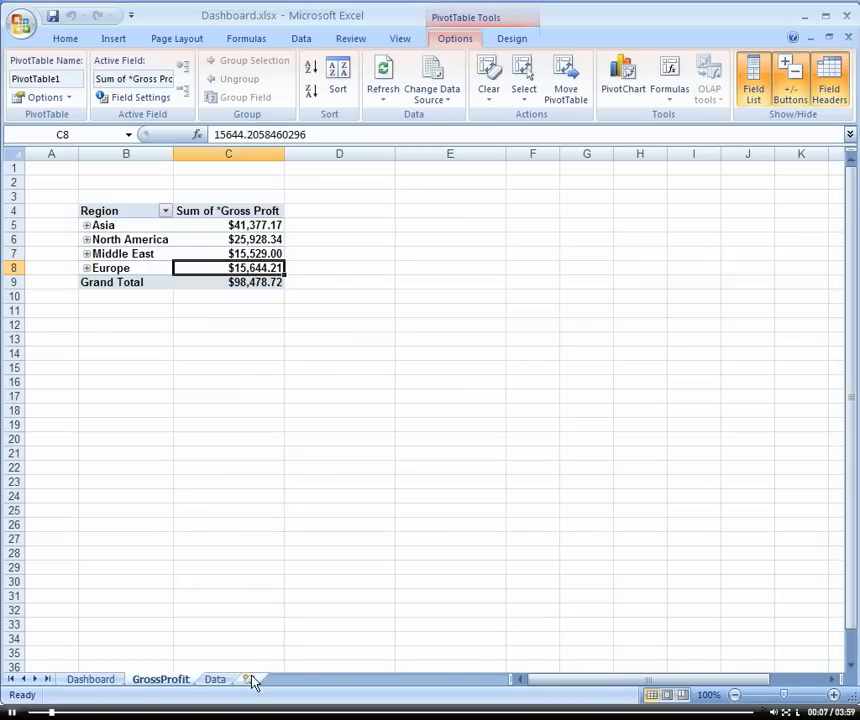
Insert a new blank worksheet and rename its tab GrossMargin.
click(246, 679)
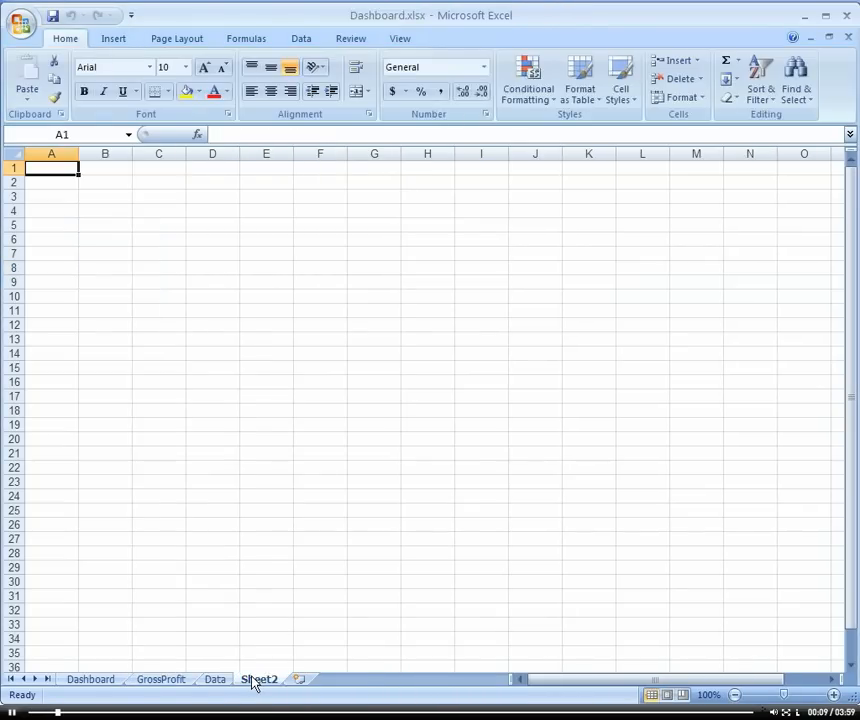
right_click(258, 680)
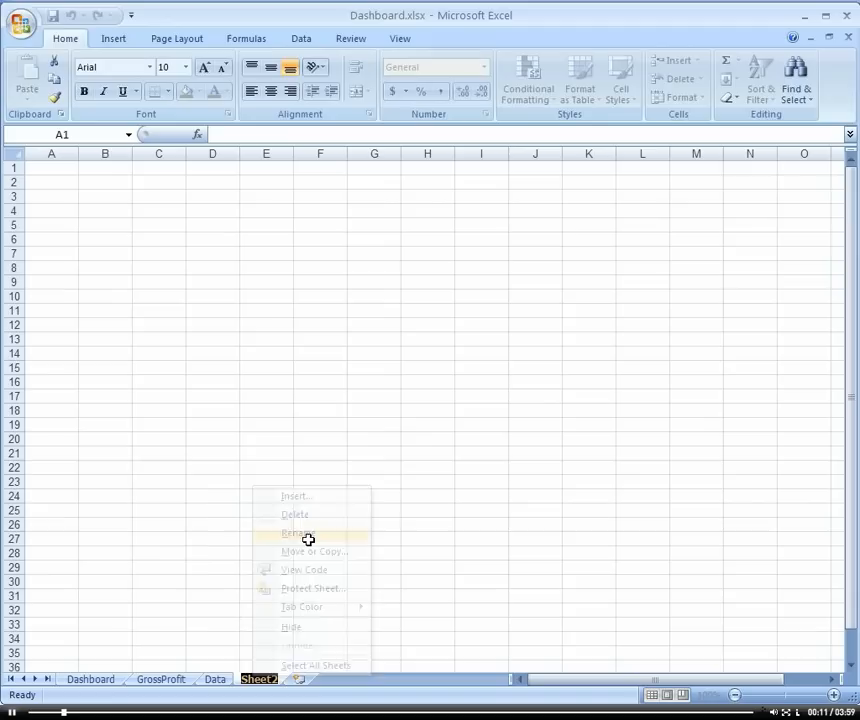
click(296, 532)
text(GrossMargin)
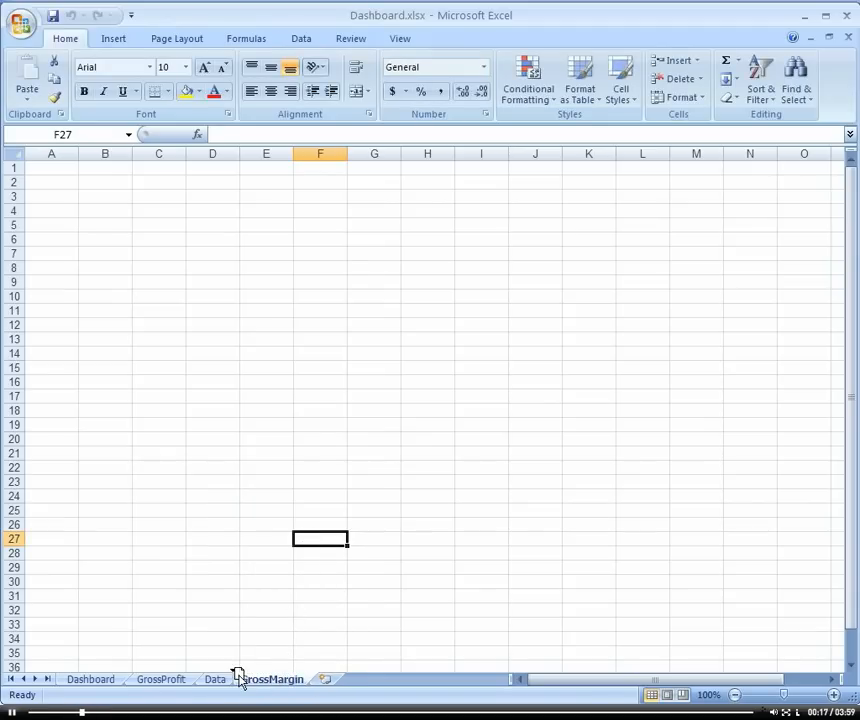
Move the GrossMargin tab just before the Data tab and select a cell.
click(228, 679)
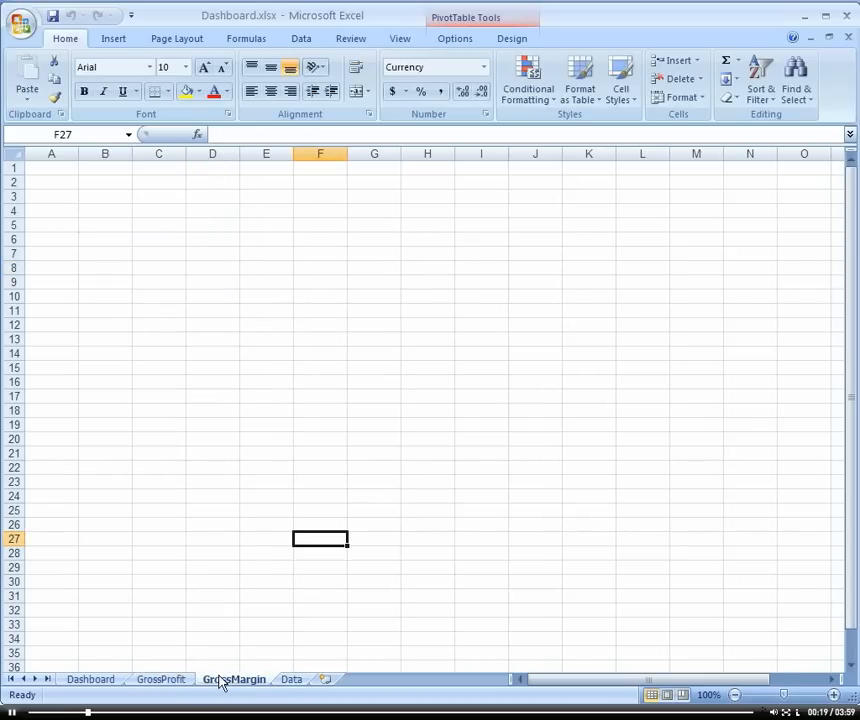
click(227, 678)
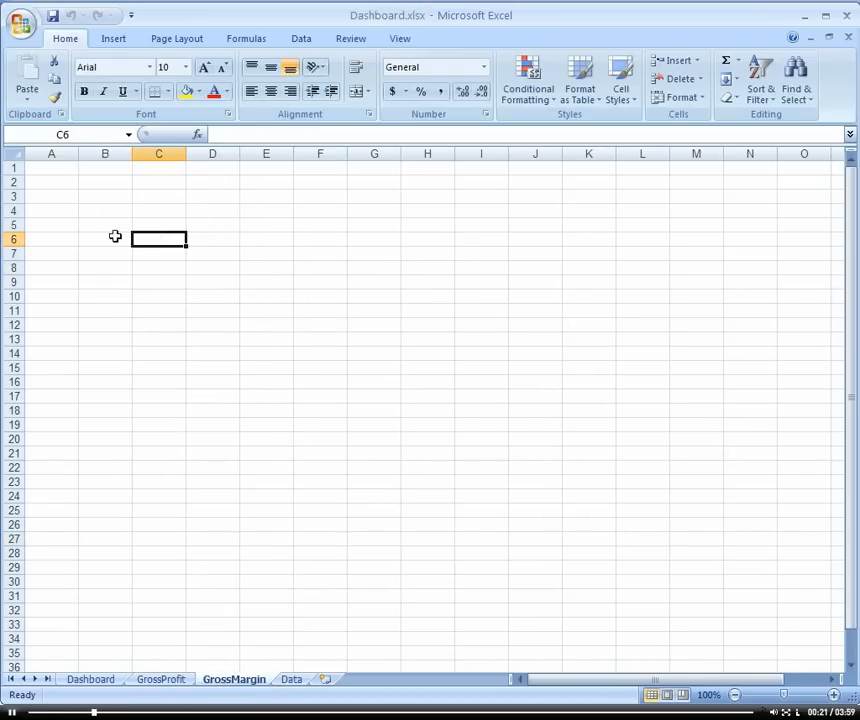
mouse_move(153, 249)
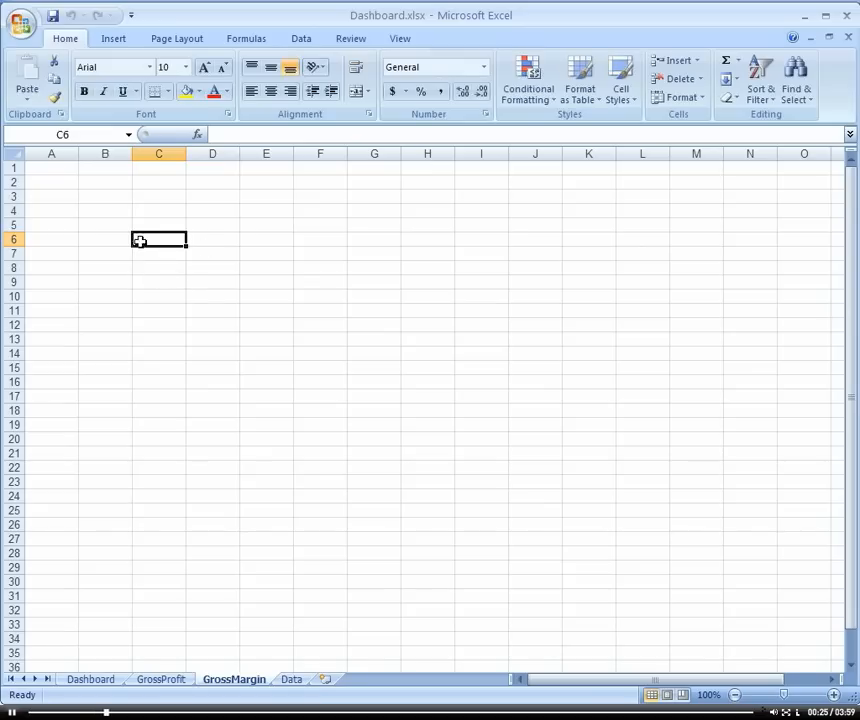
Copy the Region gross profit pivot table from the GrossProfit sheet.
click(168, 679)
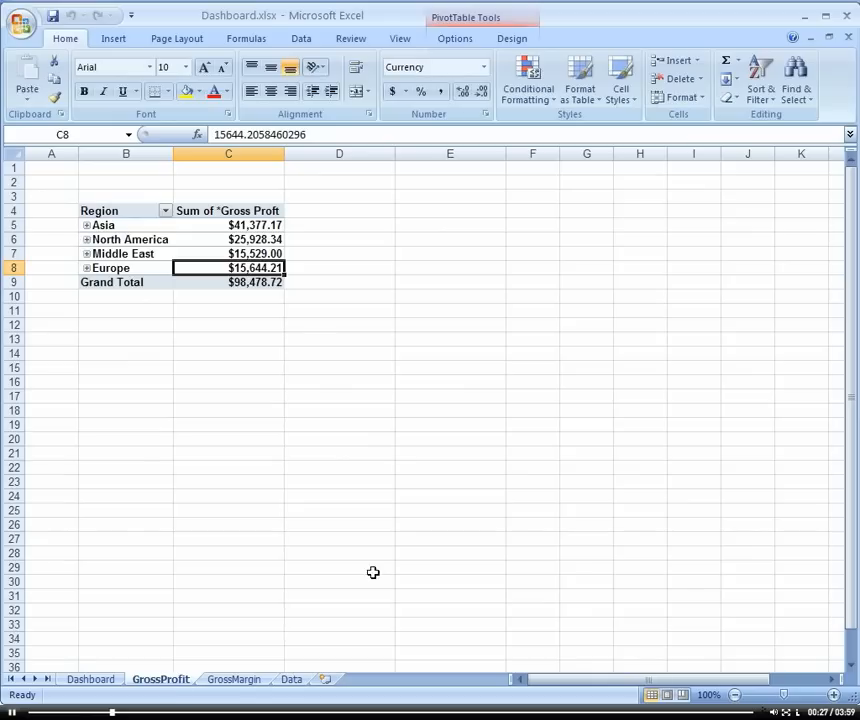
click(108, 210)
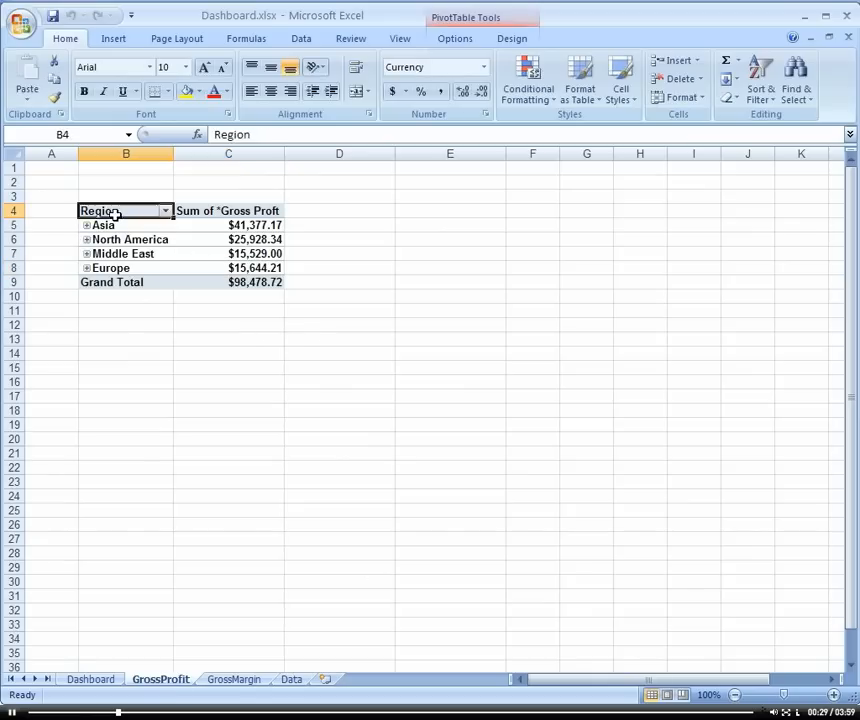
right_click(250, 253)
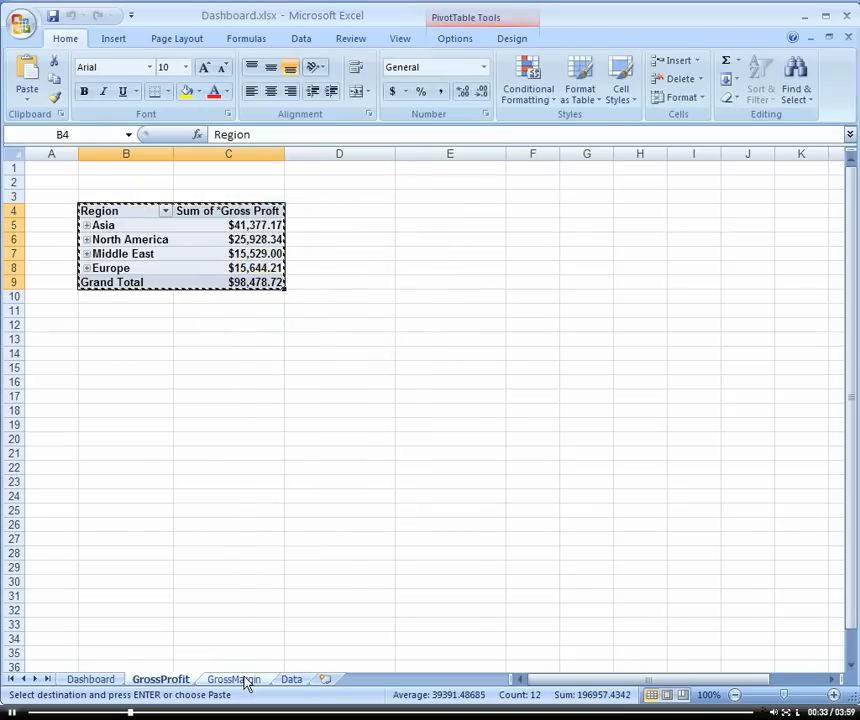
Paste the pivot table at B5 on GrossMargin and autofit all columns.
click(233, 679)
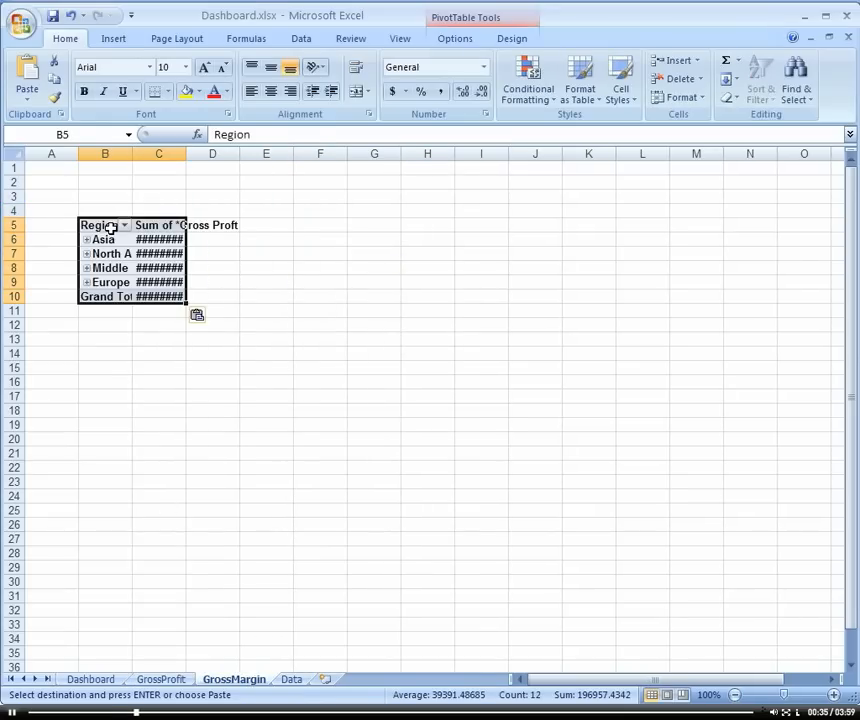
click(49, 167)
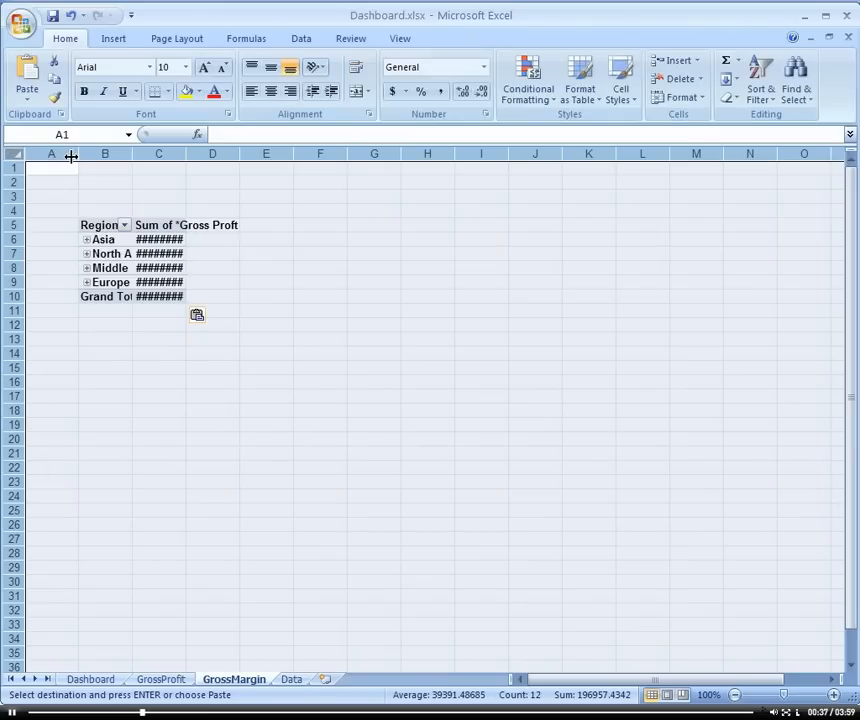
click(125, 253)
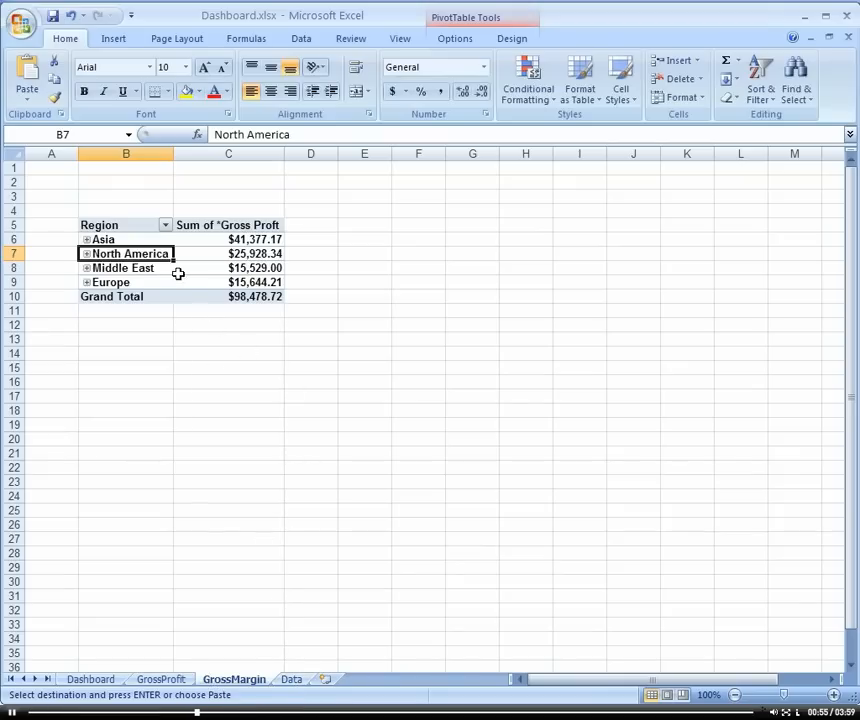
mouse_move(178, 682)
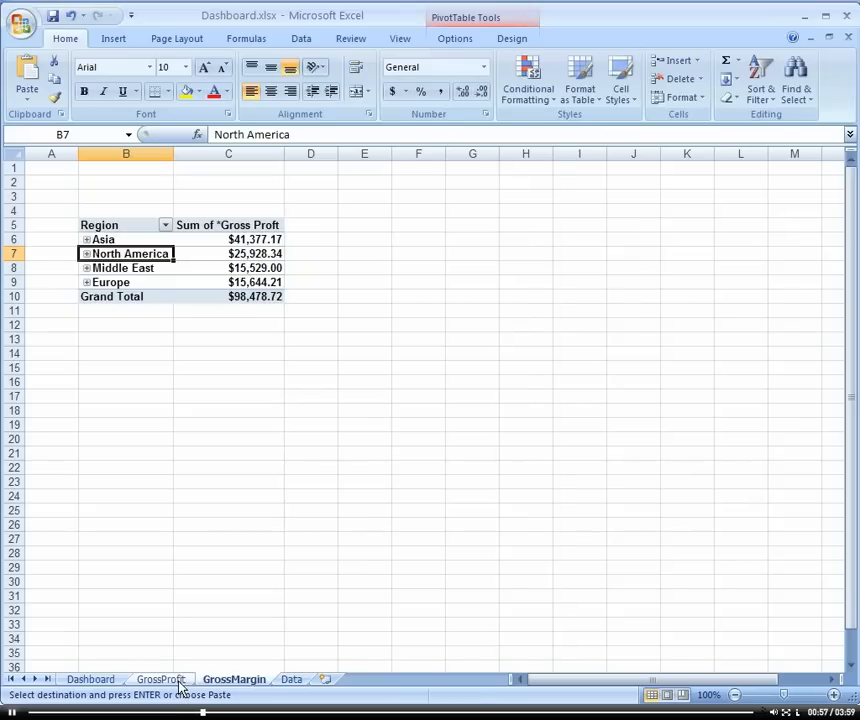
click(228, 282)
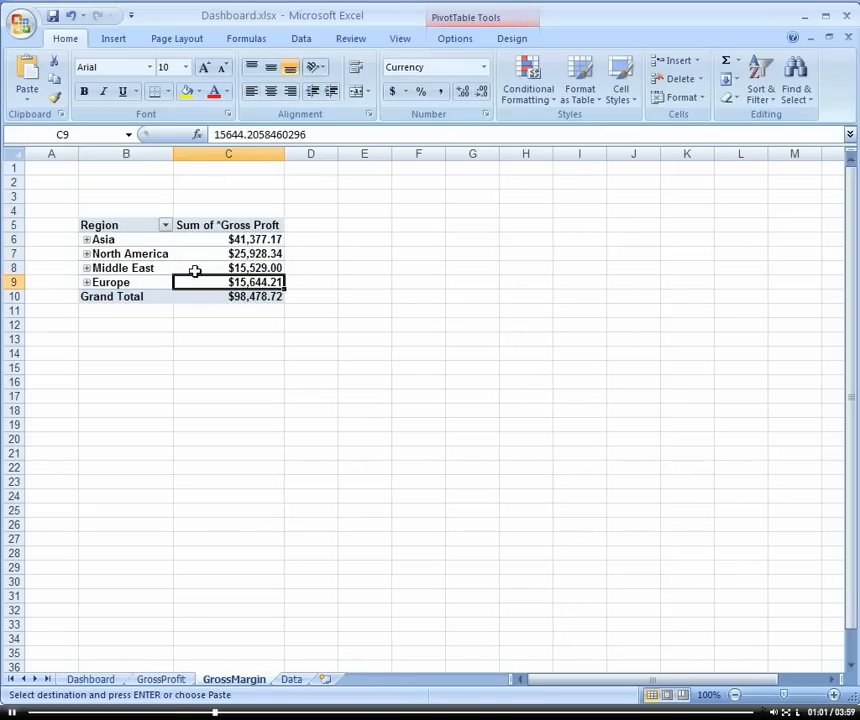
mouse_move(199, 258)
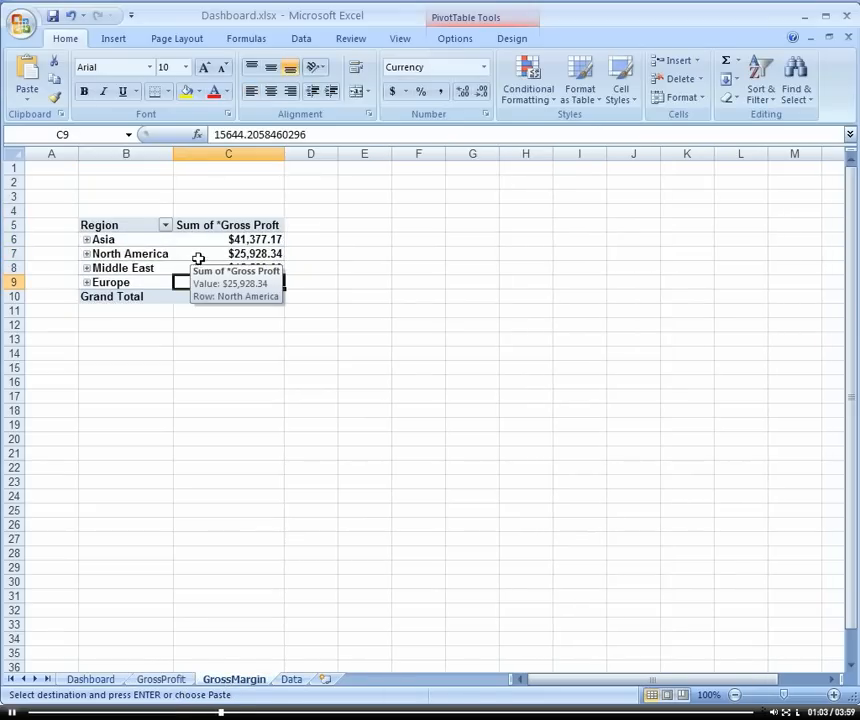
Replace *Gross Proft with Revenue in the copied pivot table, confirming GrossProfit's table is unchanged.
click(228, 253)
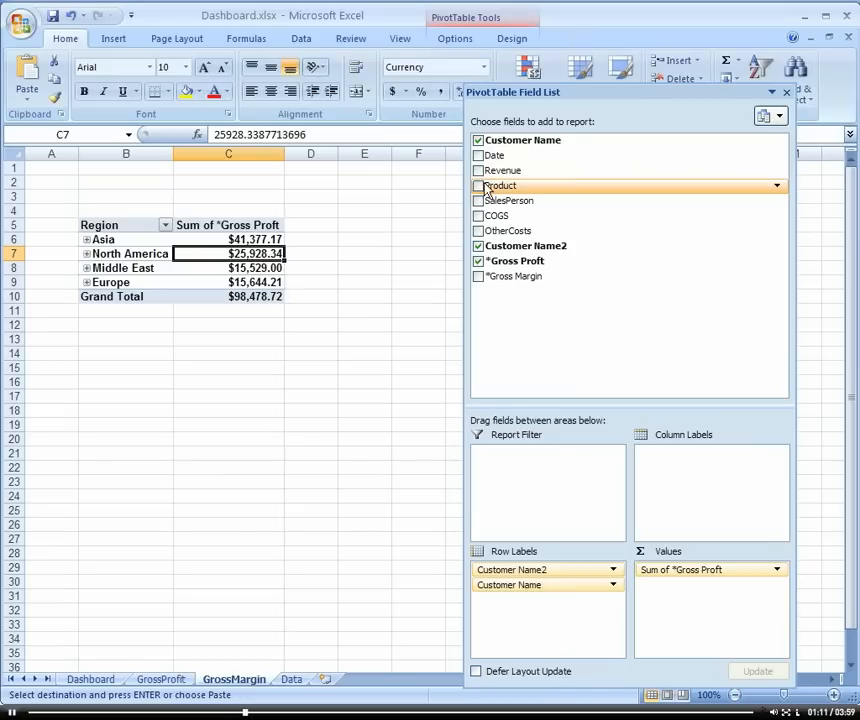
click(478, 170)
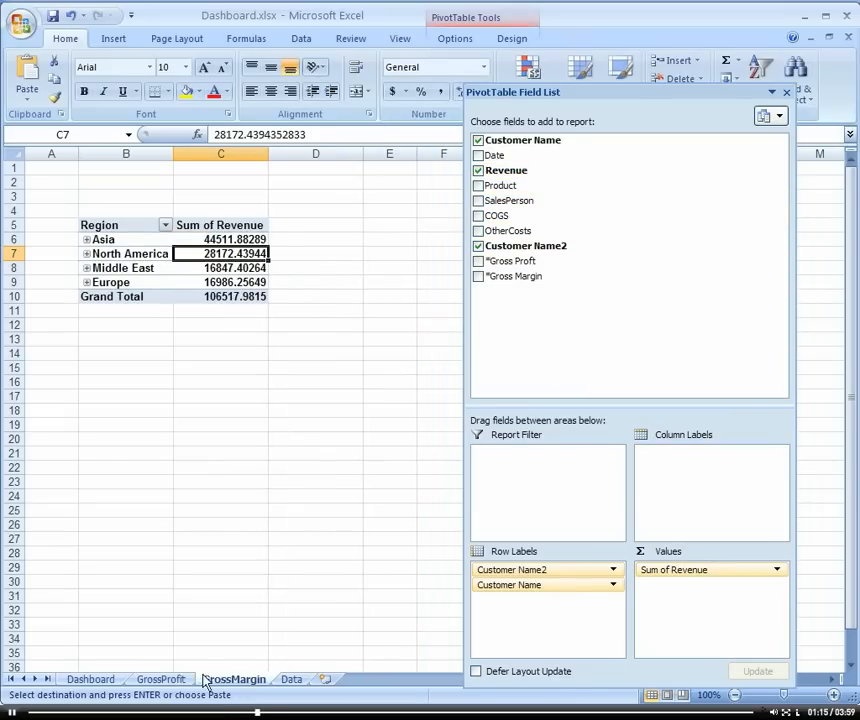
click(155, 679)
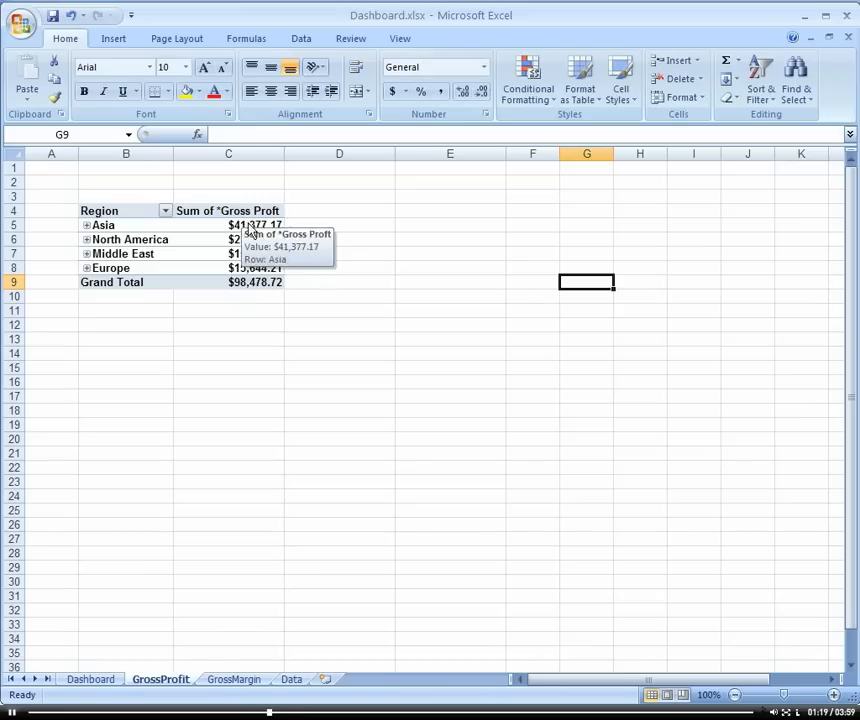
click(233, 679)
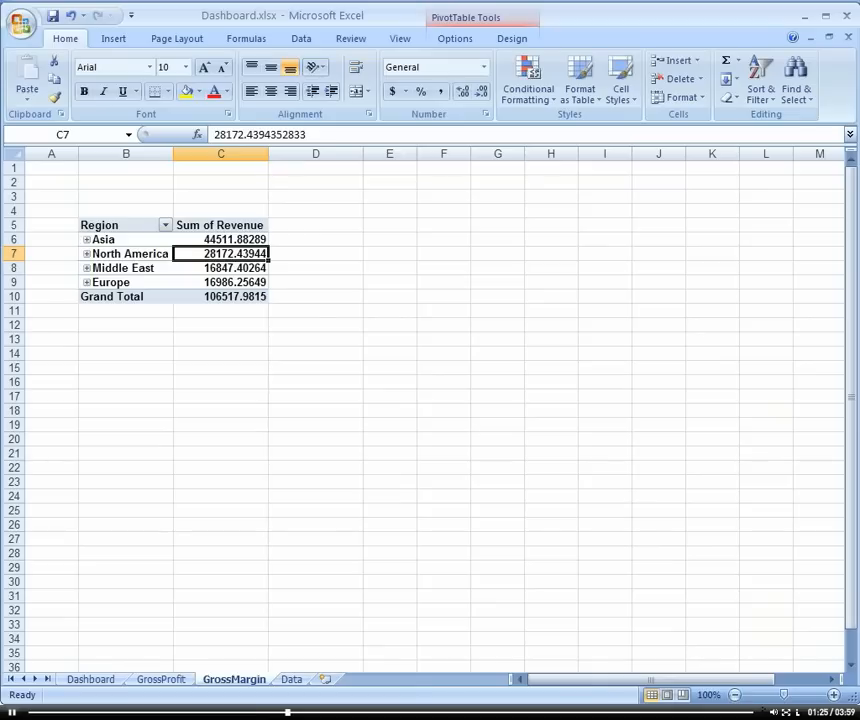
click(221, 267)
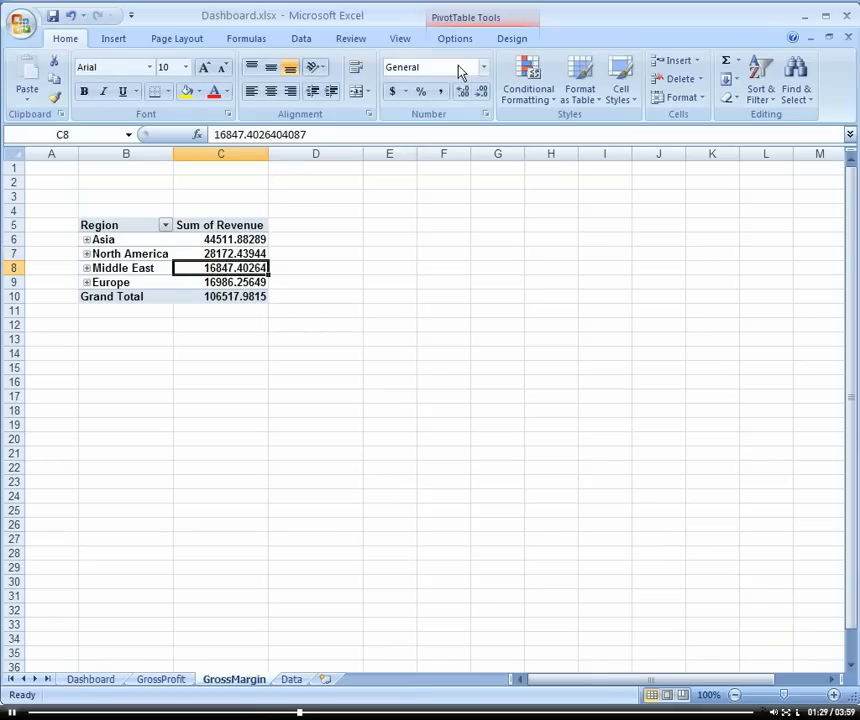
click(454, 38)
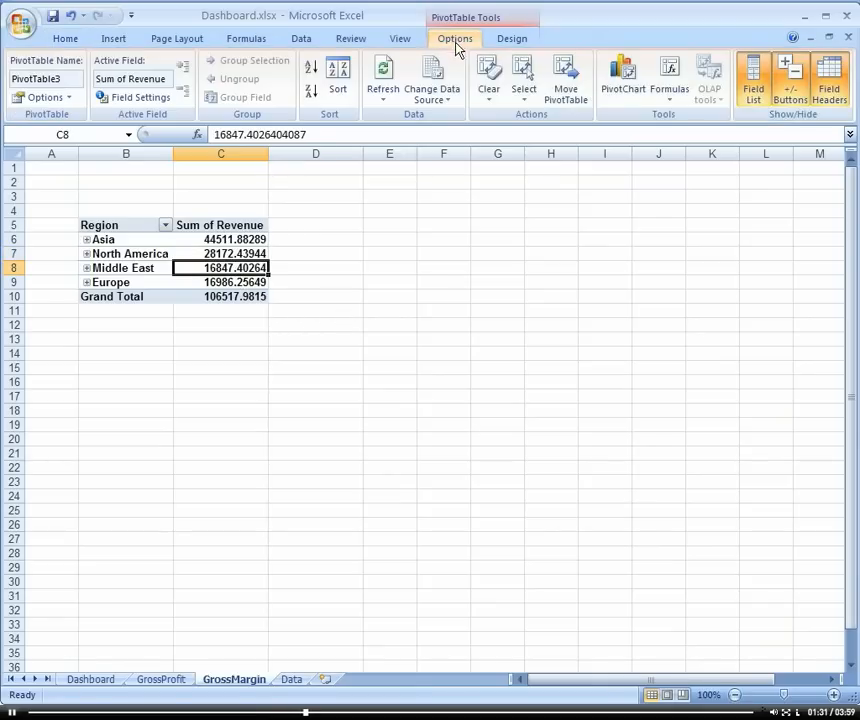
In the Calculated Field dialog, clear the formula and delete the old *Gross Margin field.
click(665, 80)
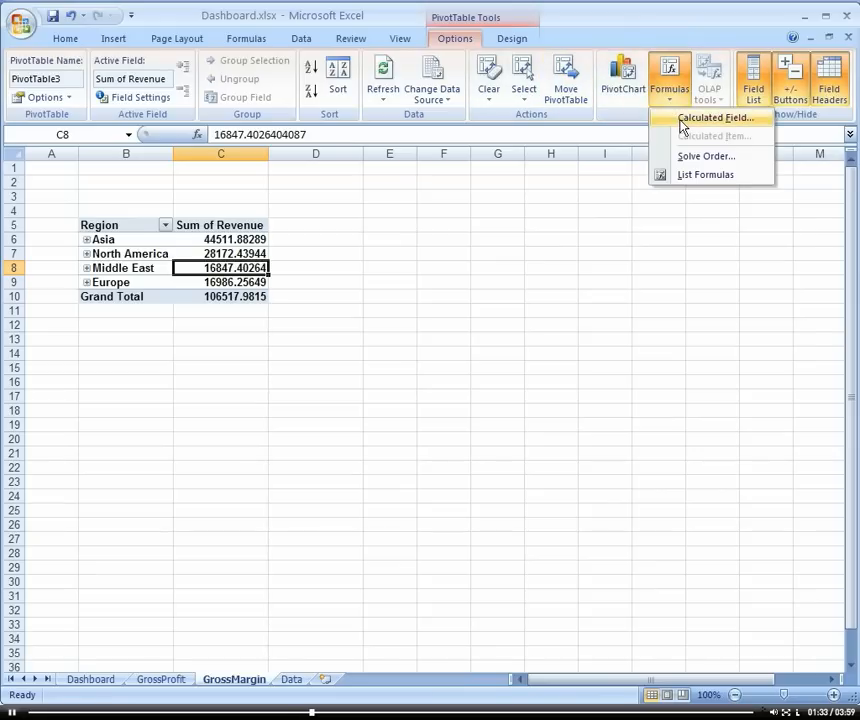
click(716, 118)
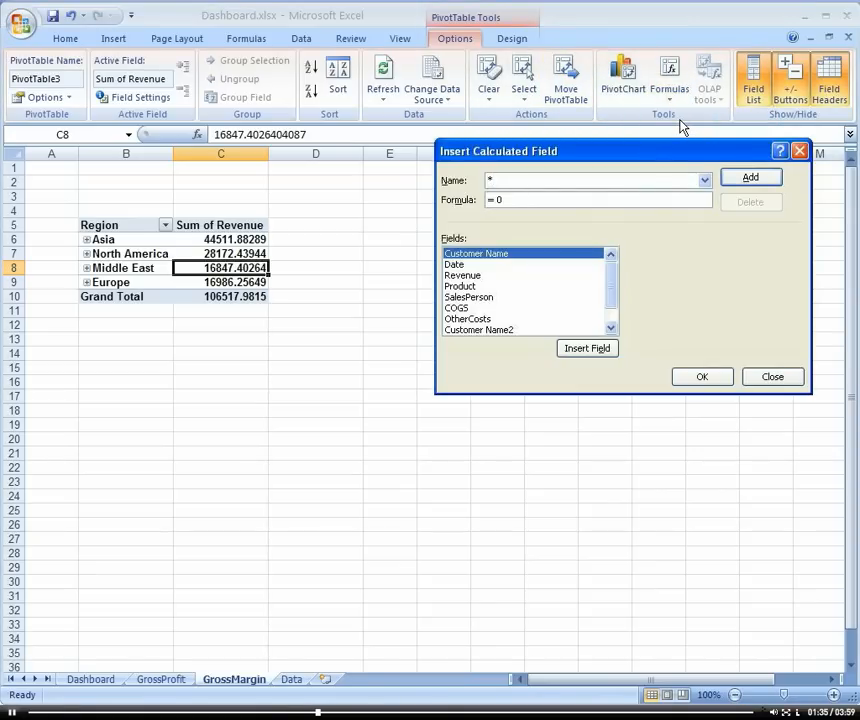
text(GrossMargin)
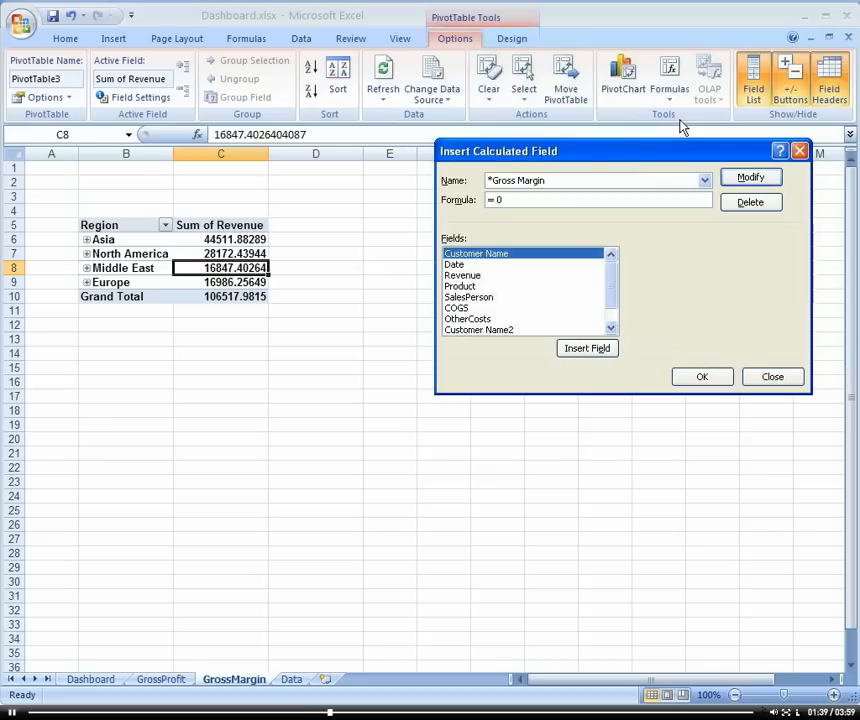
click(572, 200)
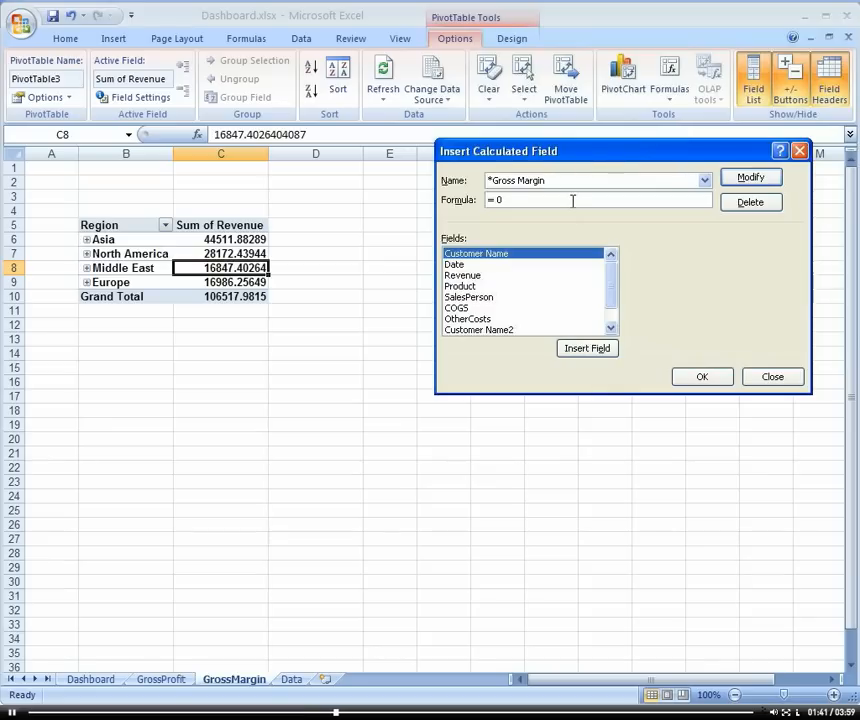
key(Backspace)
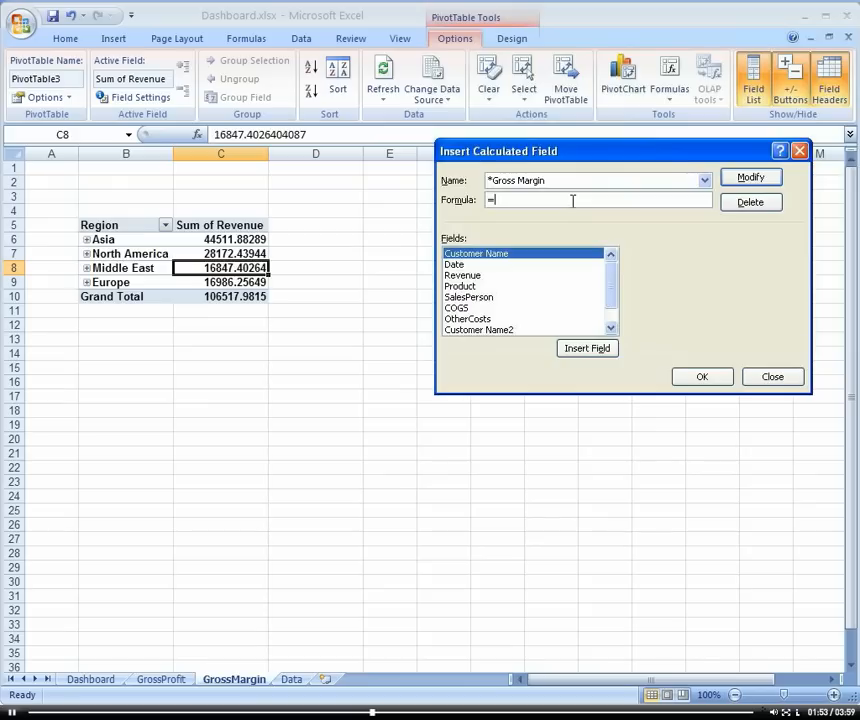
mouse_move(623, 303)
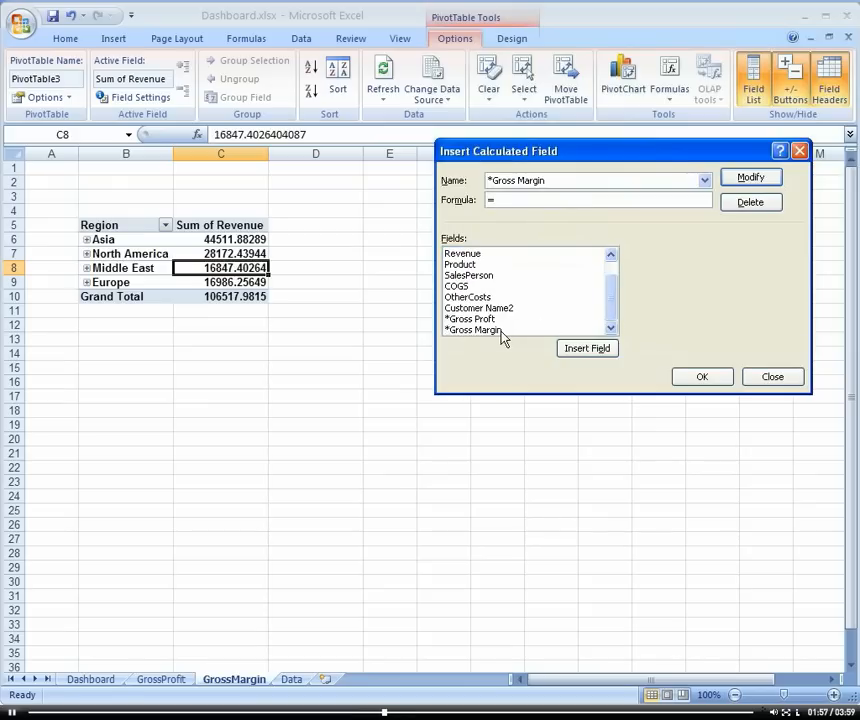
click(473, 329)
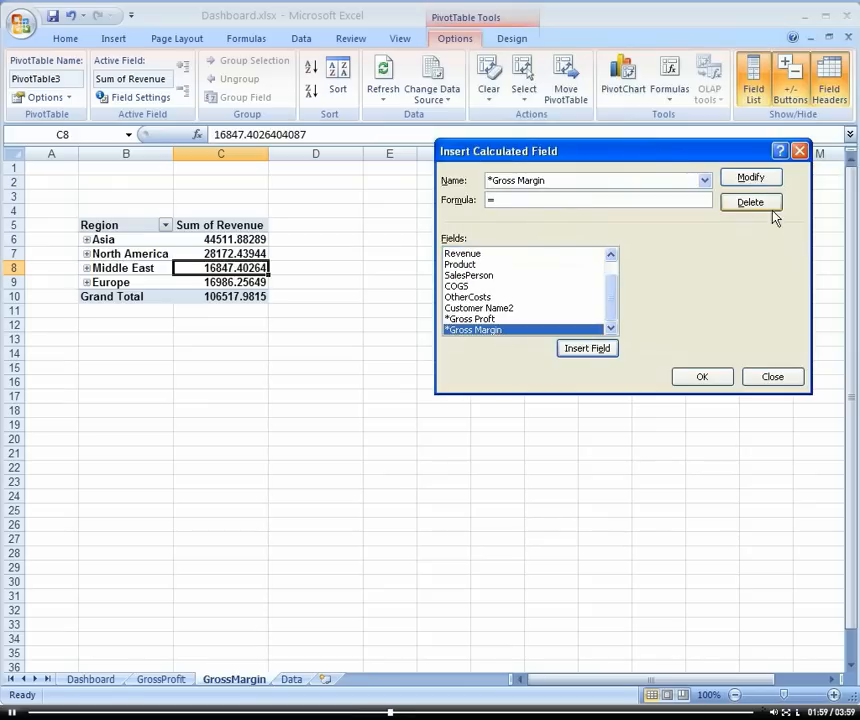
click(750, 202)
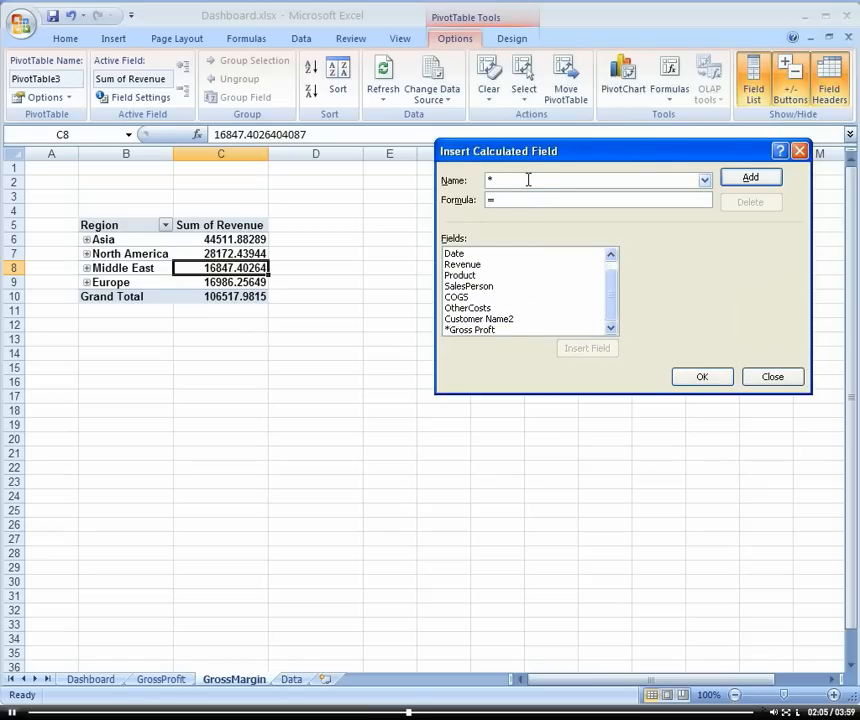
Create calculated field Gross Margin as '*Gross Proft'/Revenue and remove Sum of Revenue.
text(Gross)
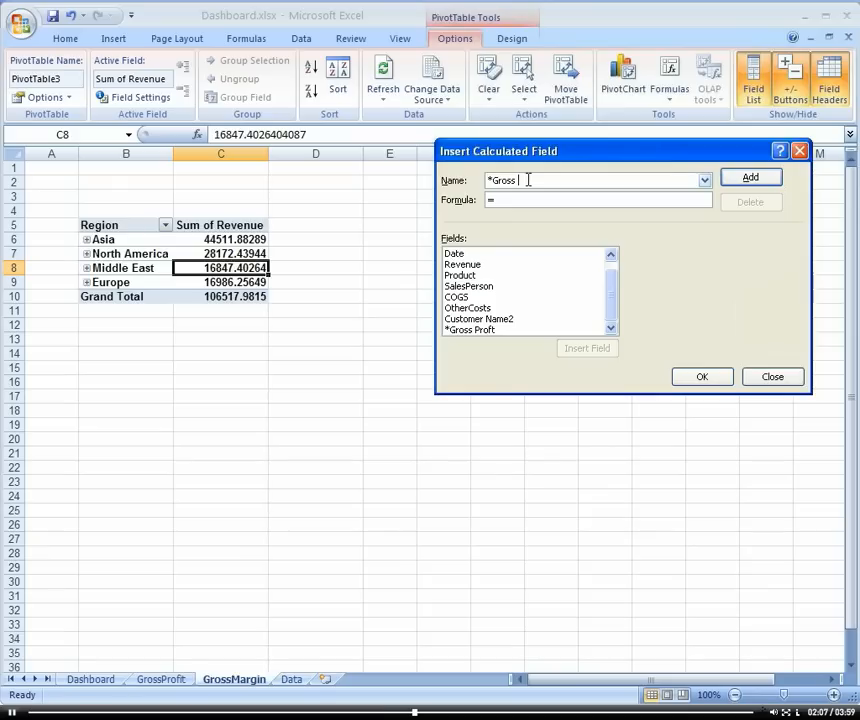
text(Margin)
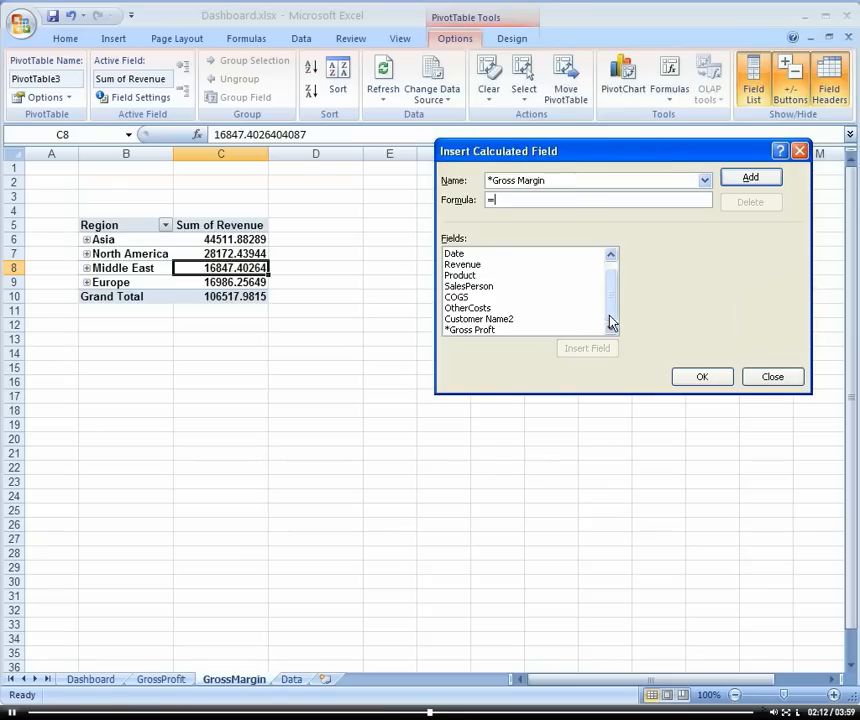
double_click(470, 329)
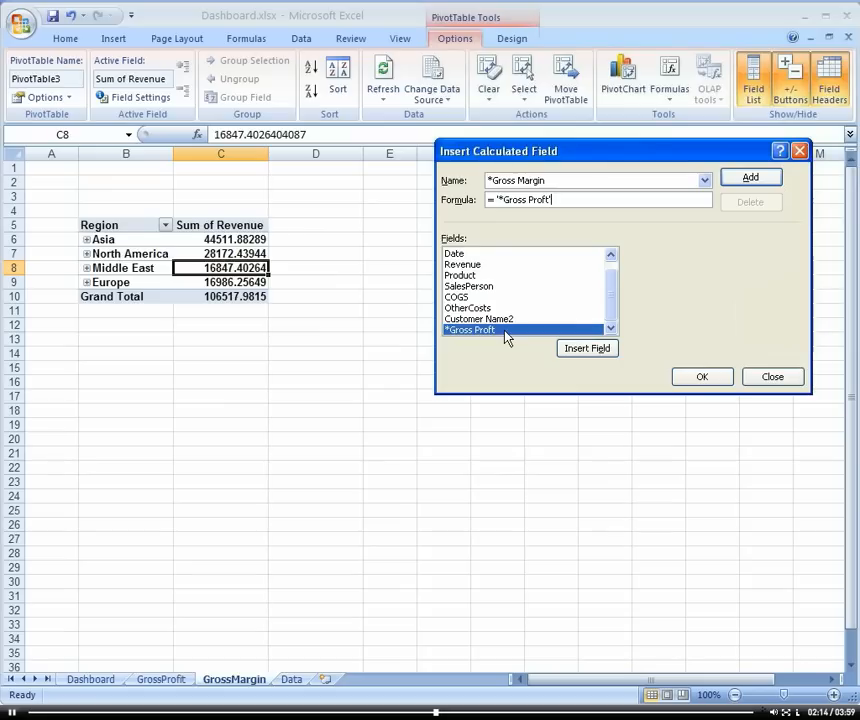
text(/)
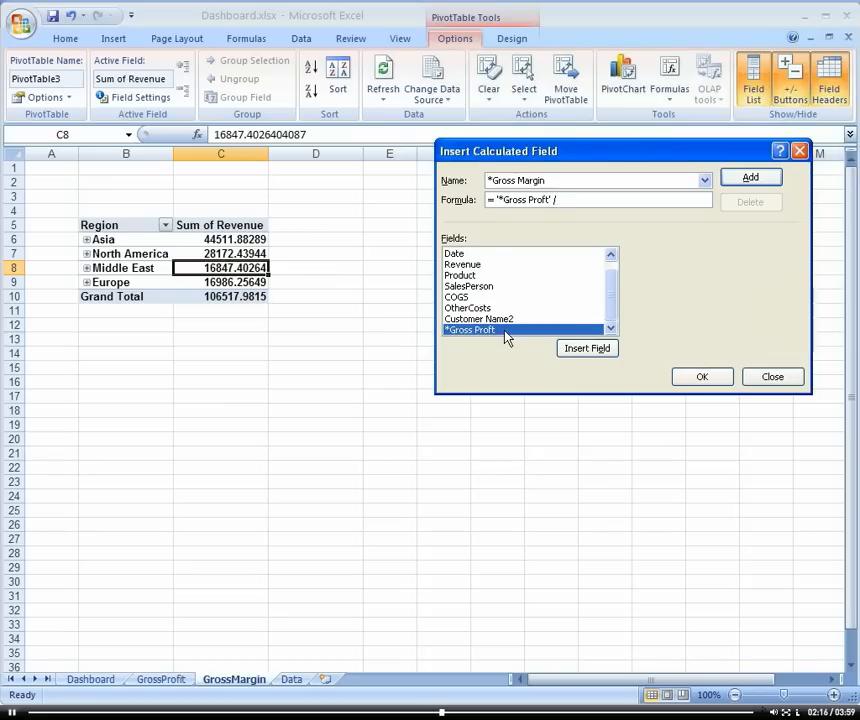
click(463, 264)
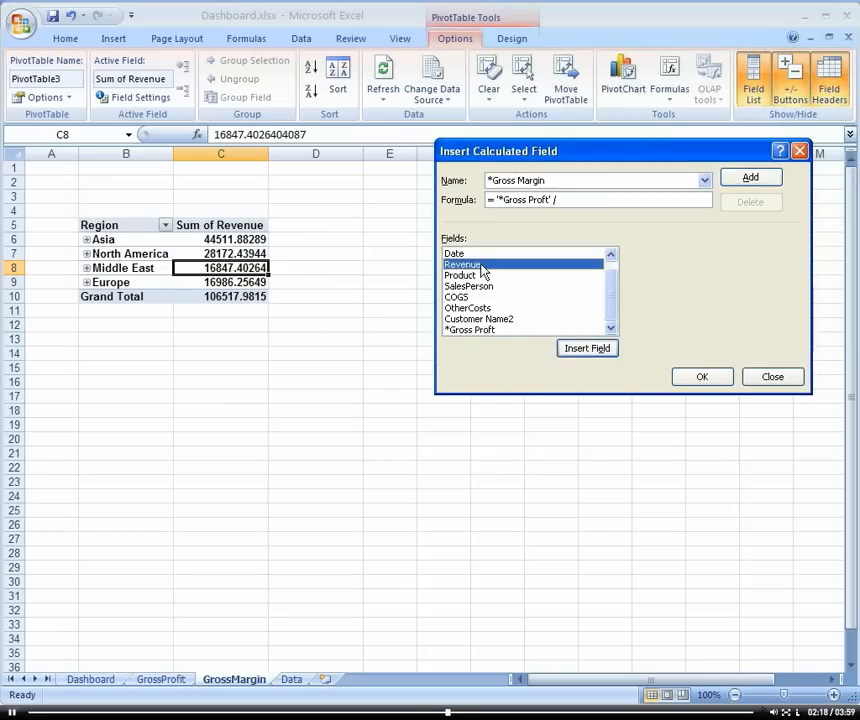
click(587, 348)
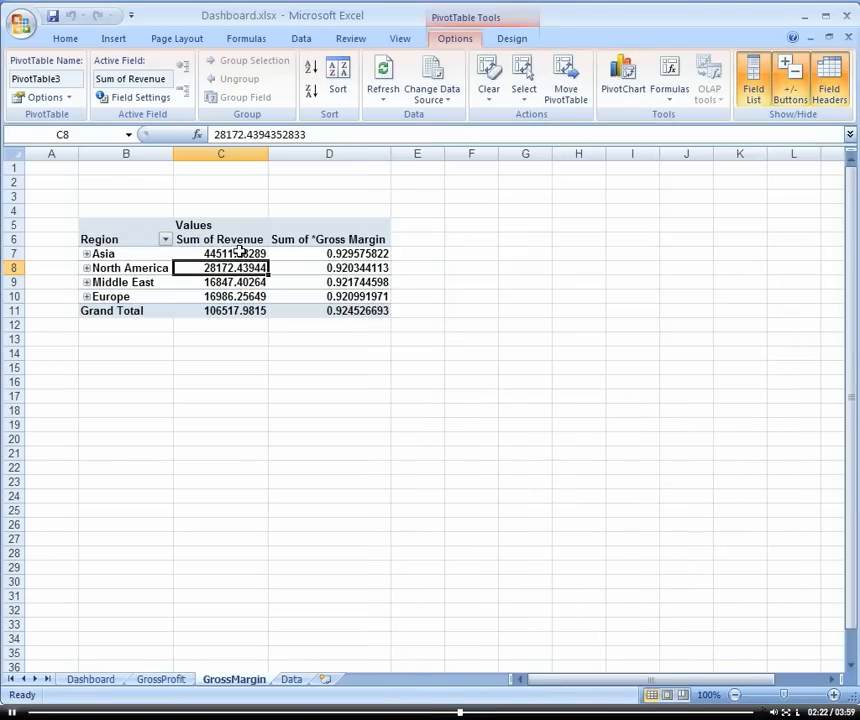
click(751, 78)
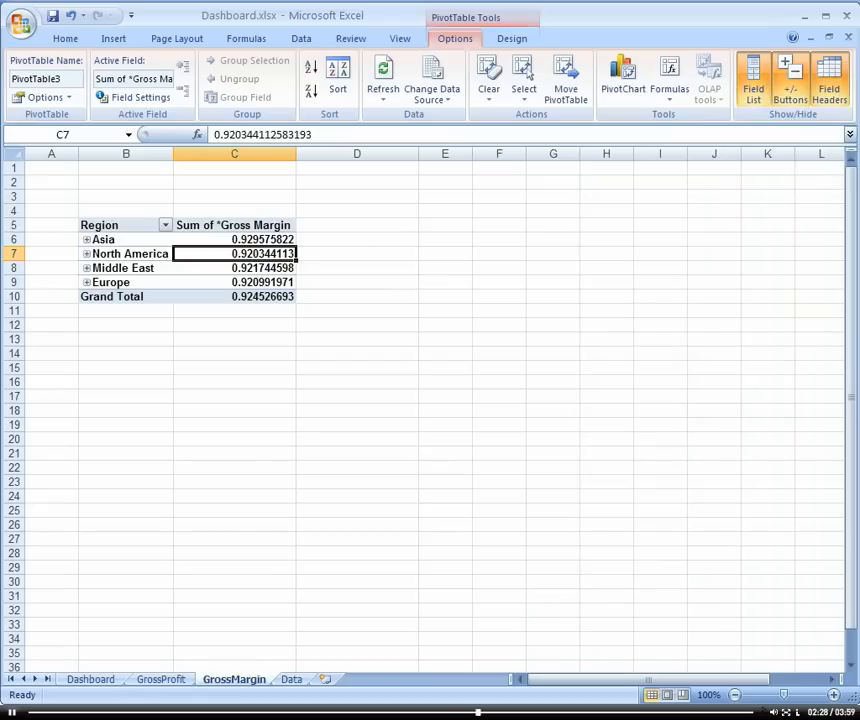
Format the Gross Margin values as Percentage with 2 decimal places.
right_click(234, 239)
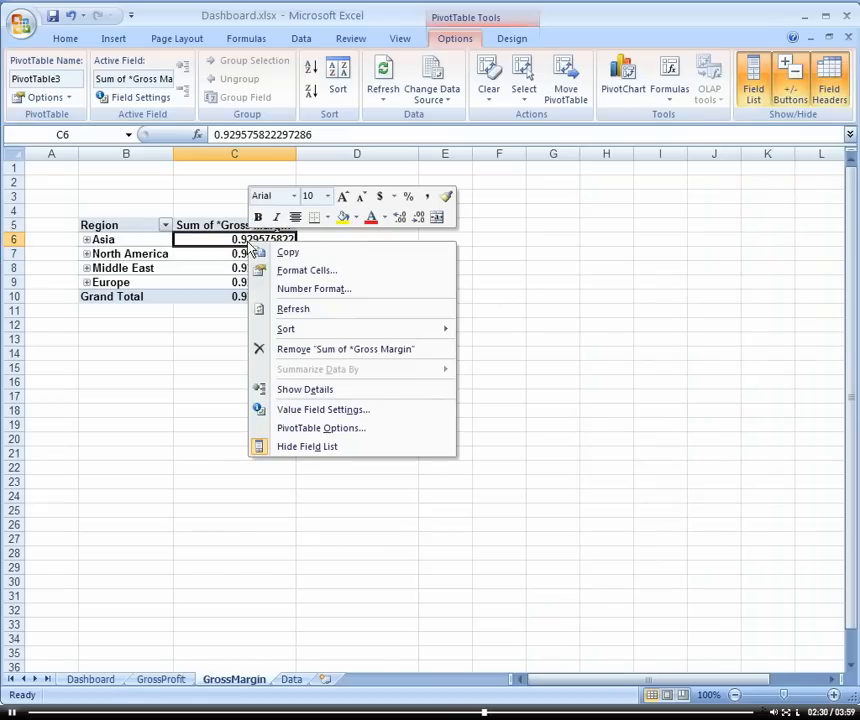
click(307, 270)
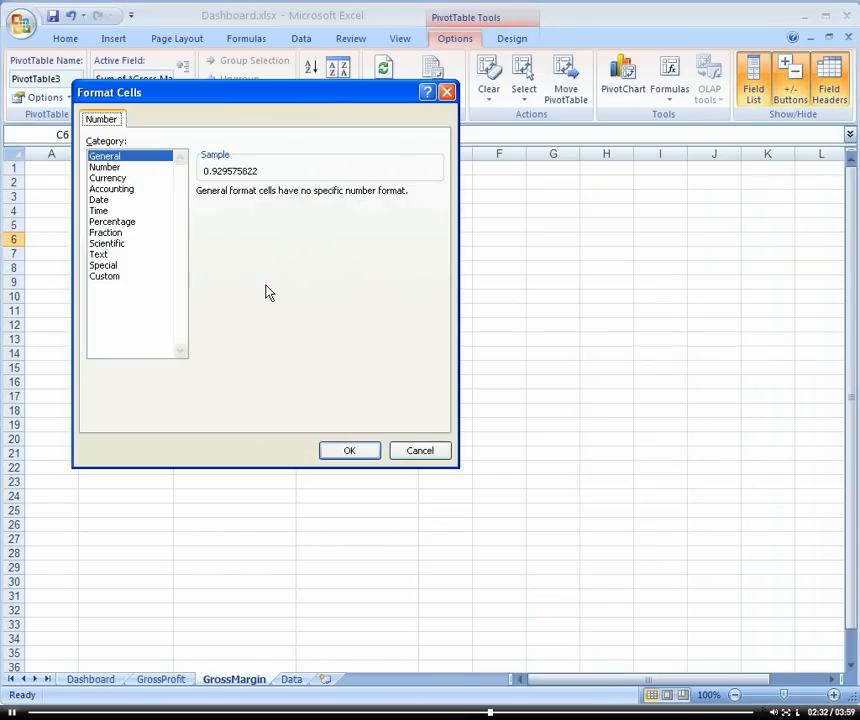
click(112, 221)
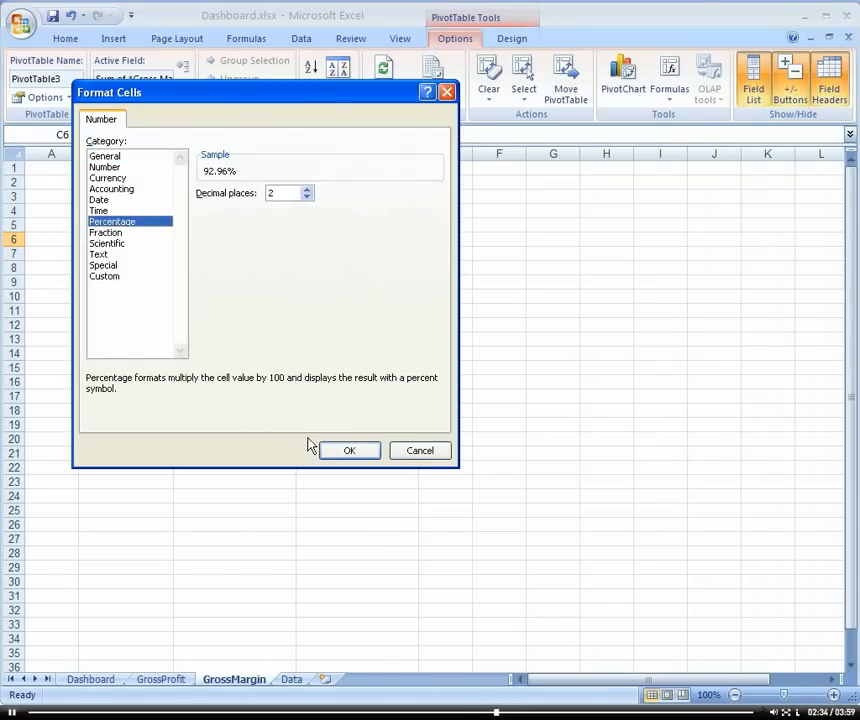
click(349, 450)
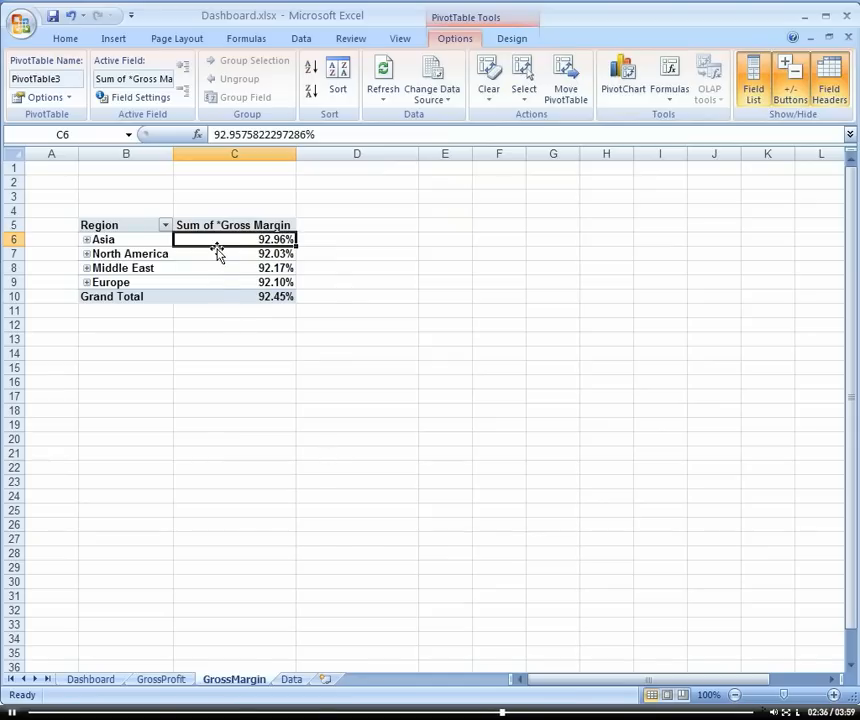
mouse_move(250, 267)
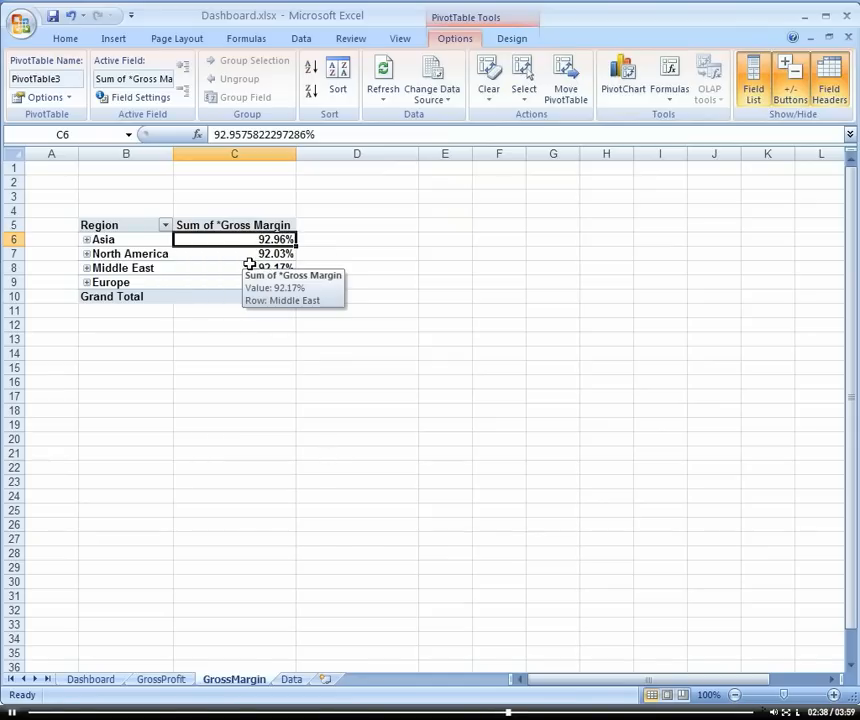
drag(234, 239, 234, 253)
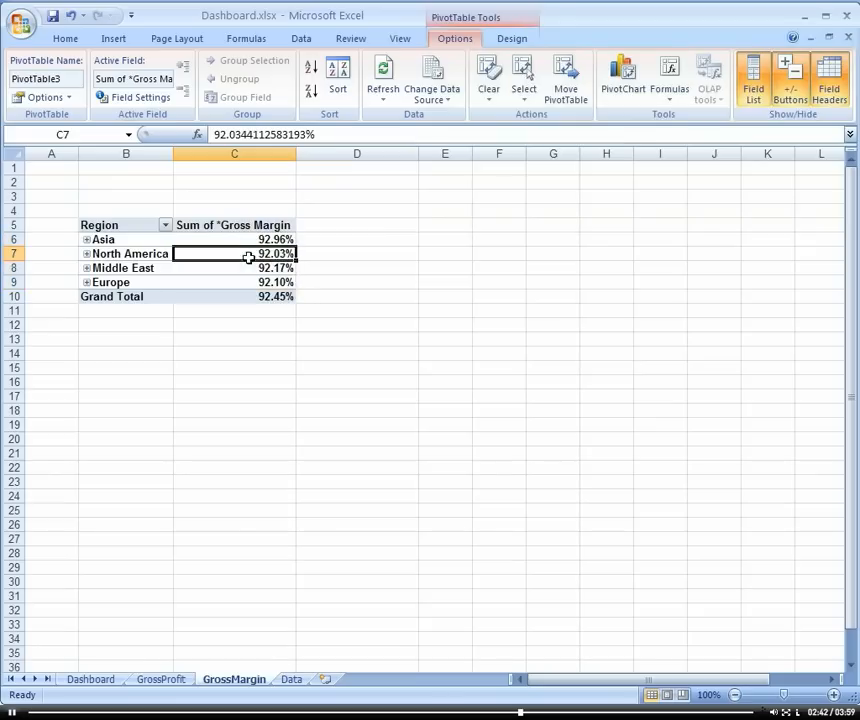
mouse_move(249, 262)
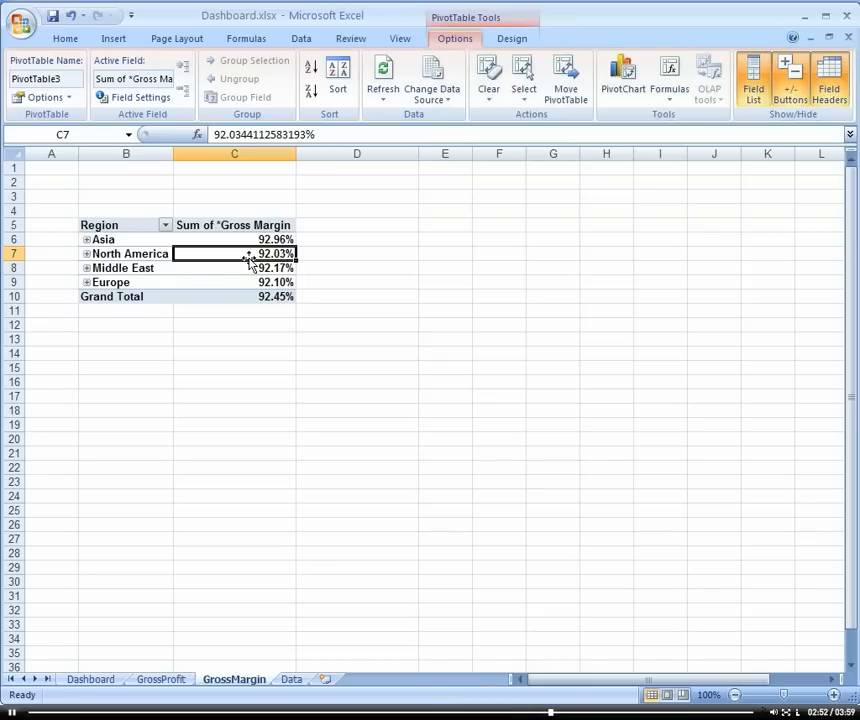
mouse_move(625, 127)
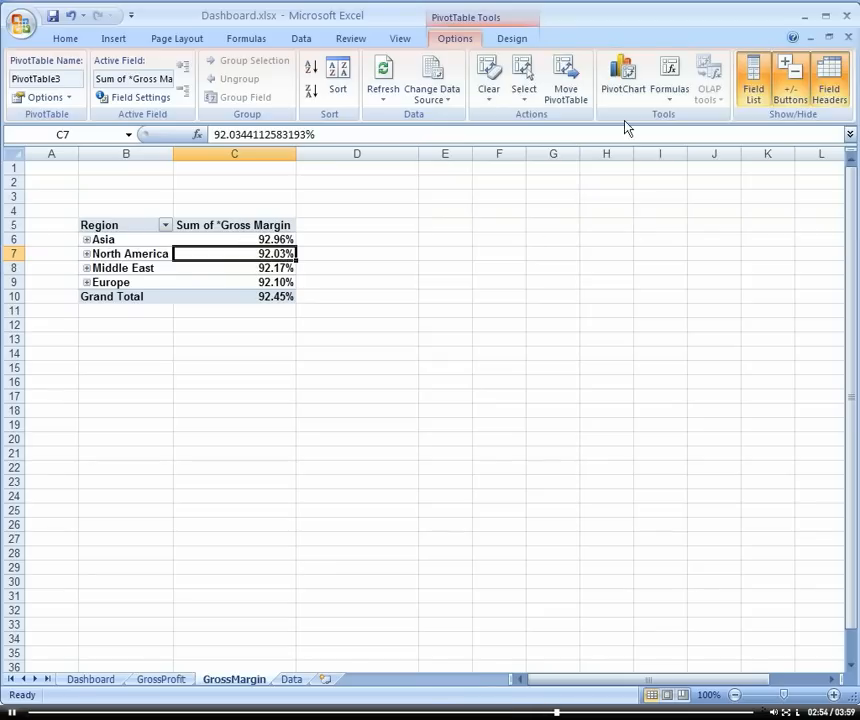
Insert a Clustered Column PivotChart of gross margin by region and cut it.
click(621, 72)
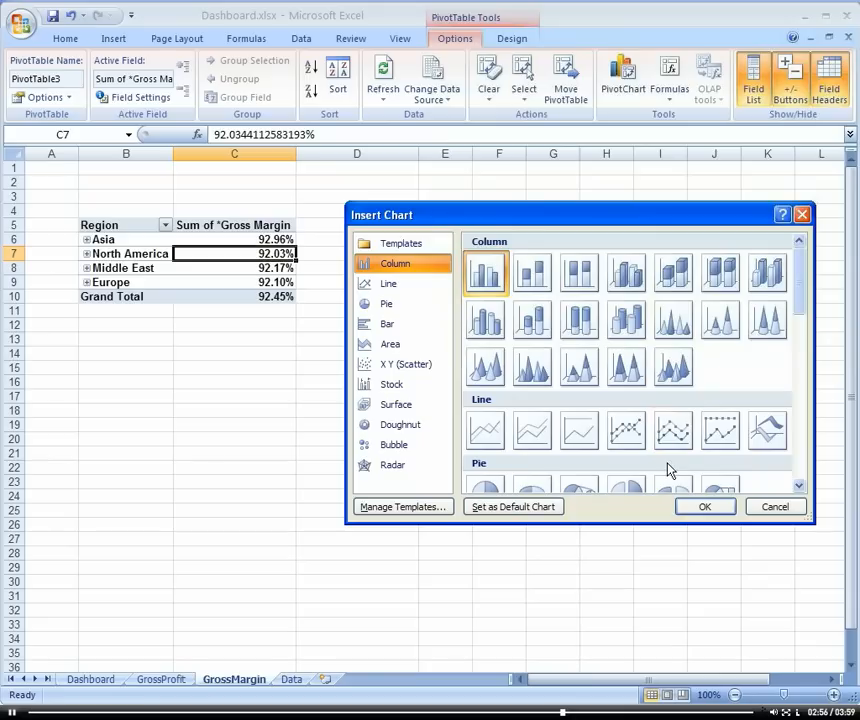
mouse_move(666, 469)
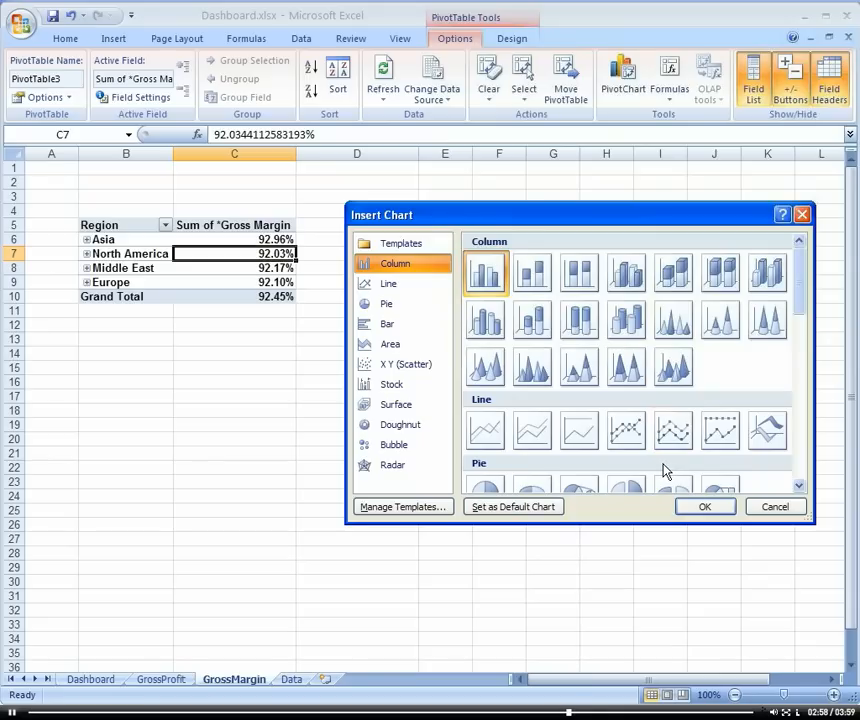
mouse_move(388, 278)
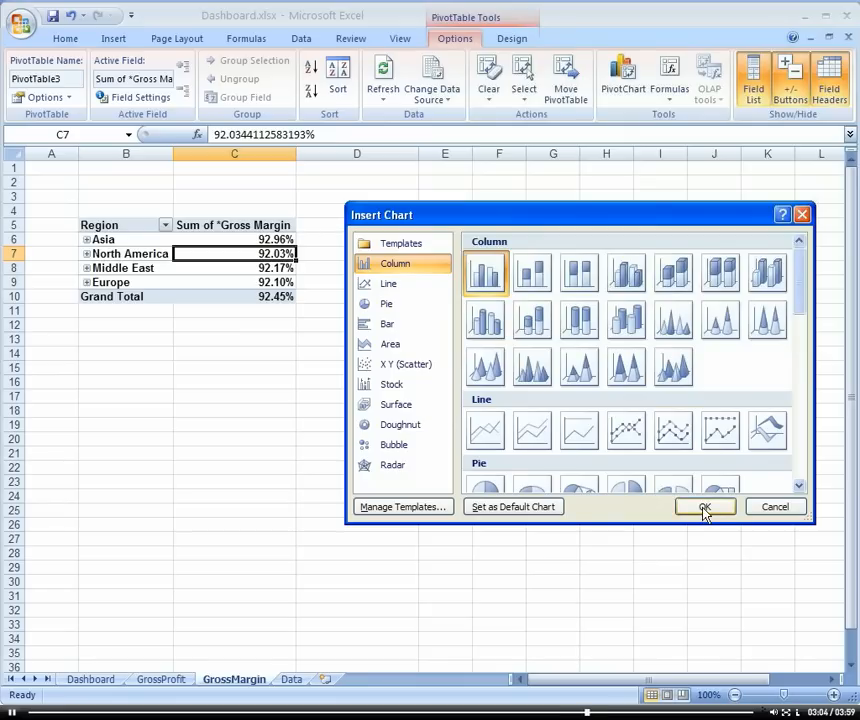
click(704, 507)
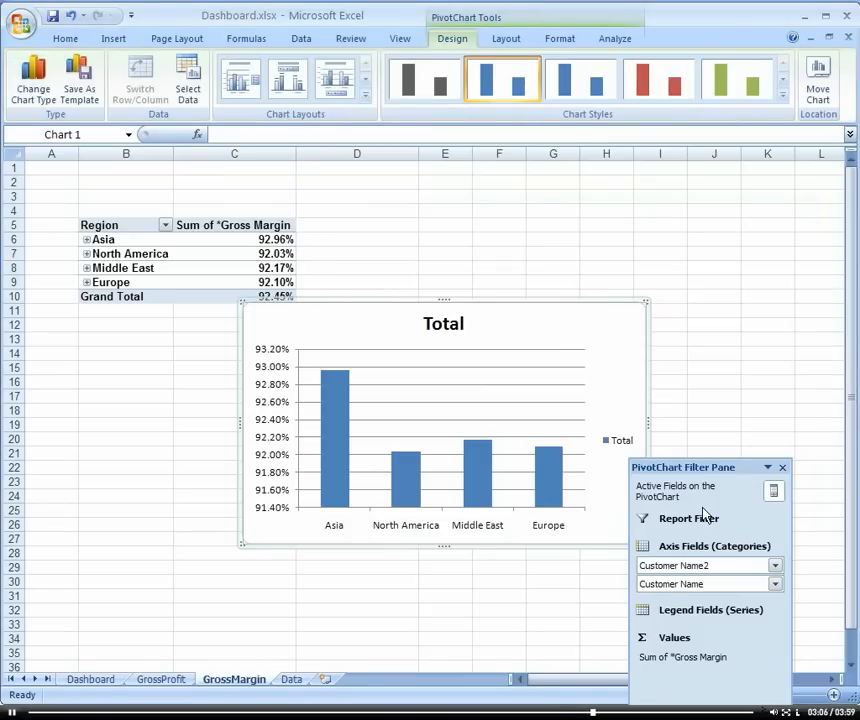
mouse_move(614, 328)
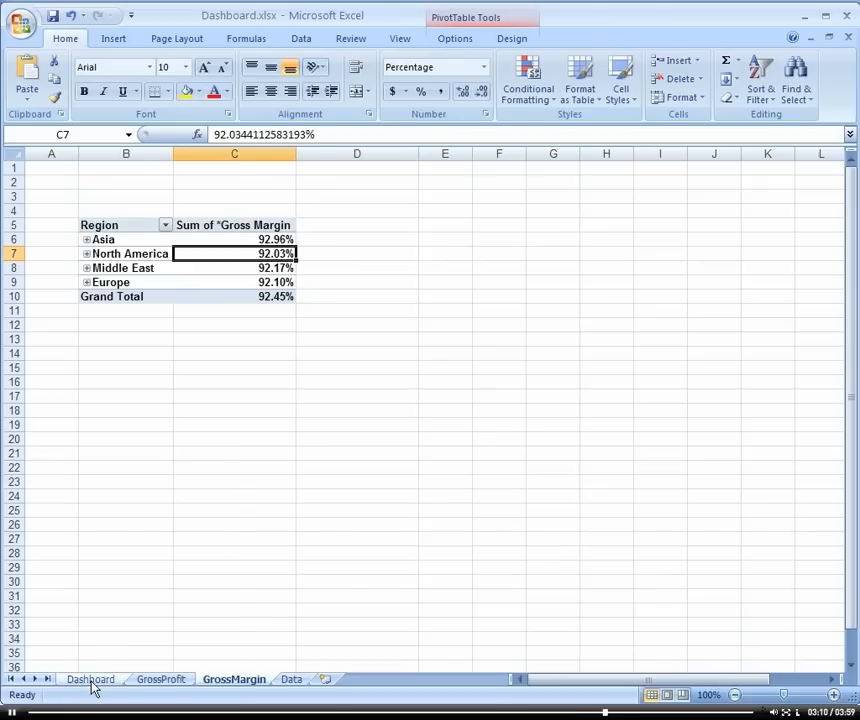
Paste the column chart beside the pie chart on Dashboard, then return to GrossMargin.
click(88, 679)
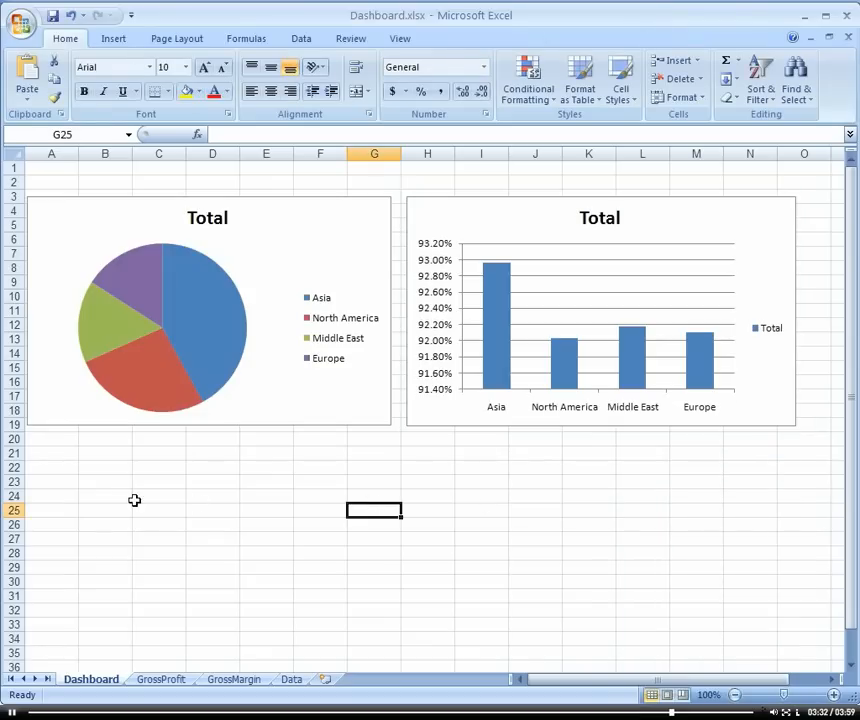
mouse_move(136, 542)
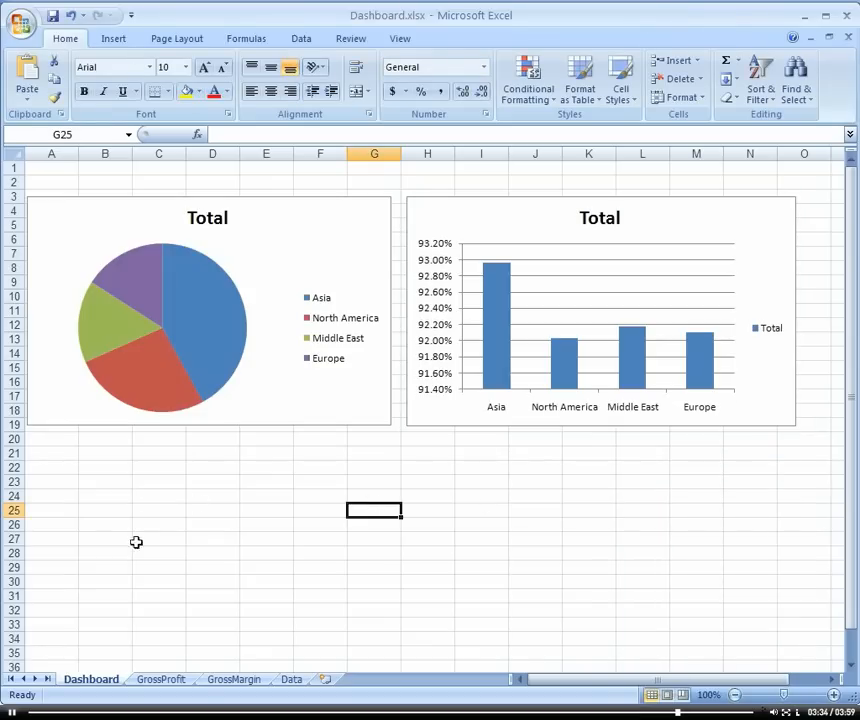
click(231, 679)
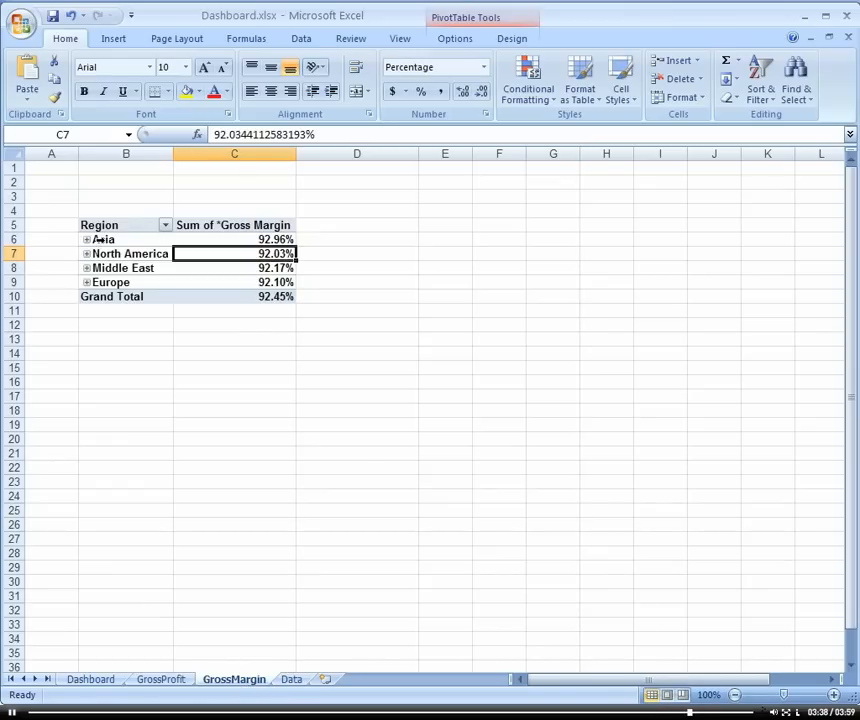
click(87, 239)
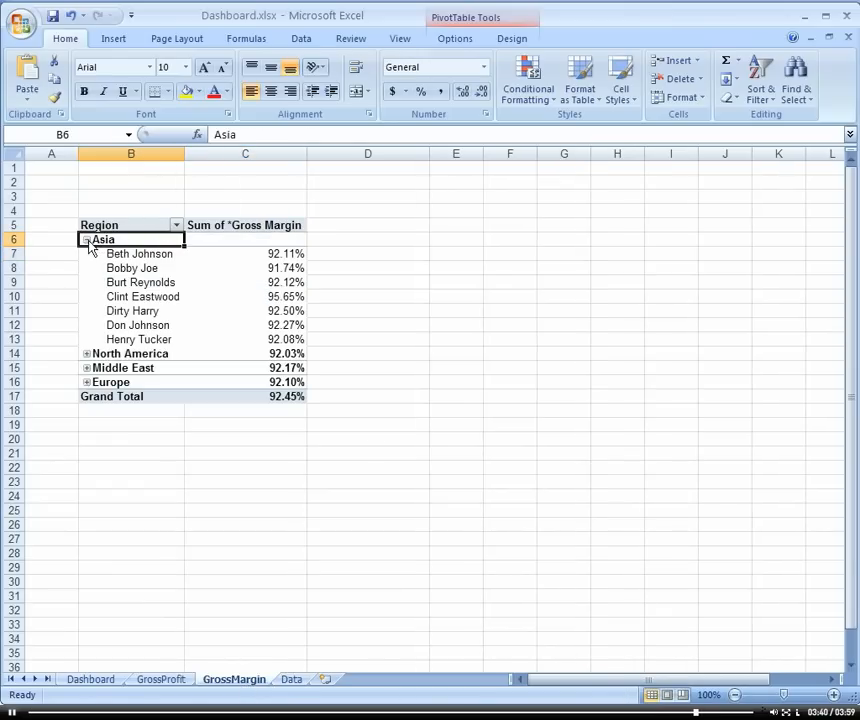
click(88, 679)
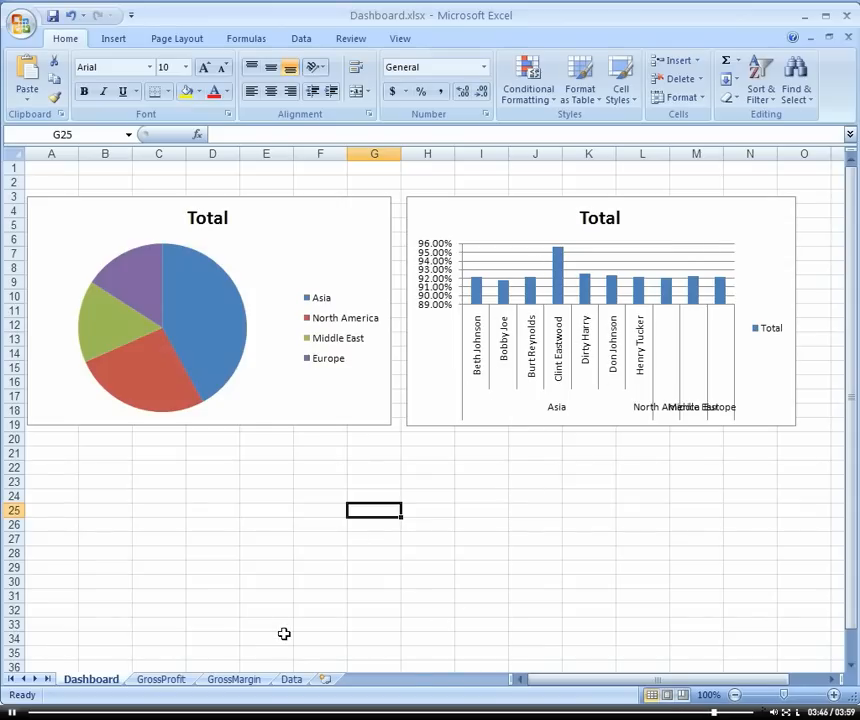
mouse_move(320, 663)
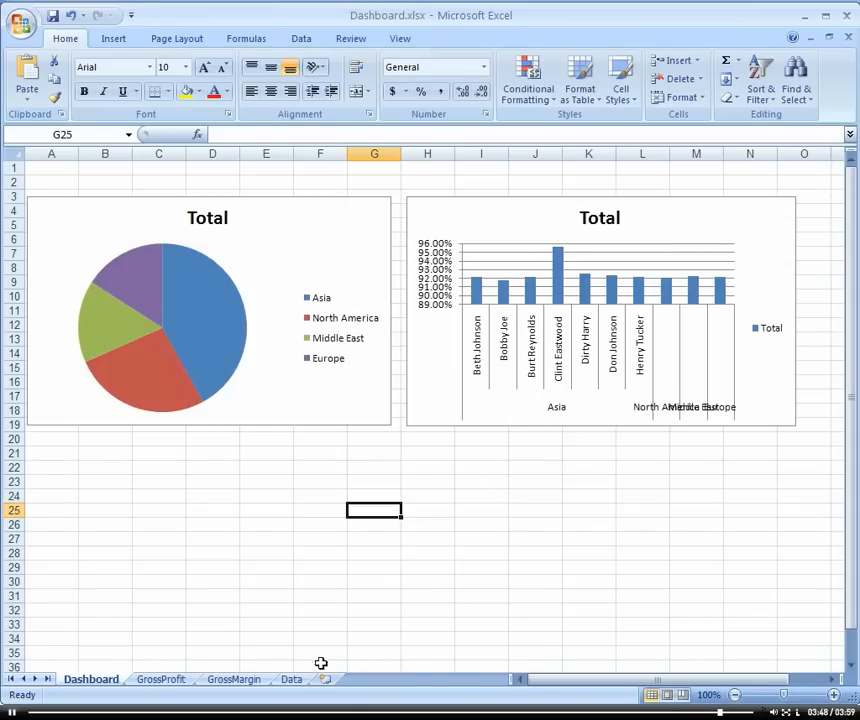
mouse_move(233, 679)
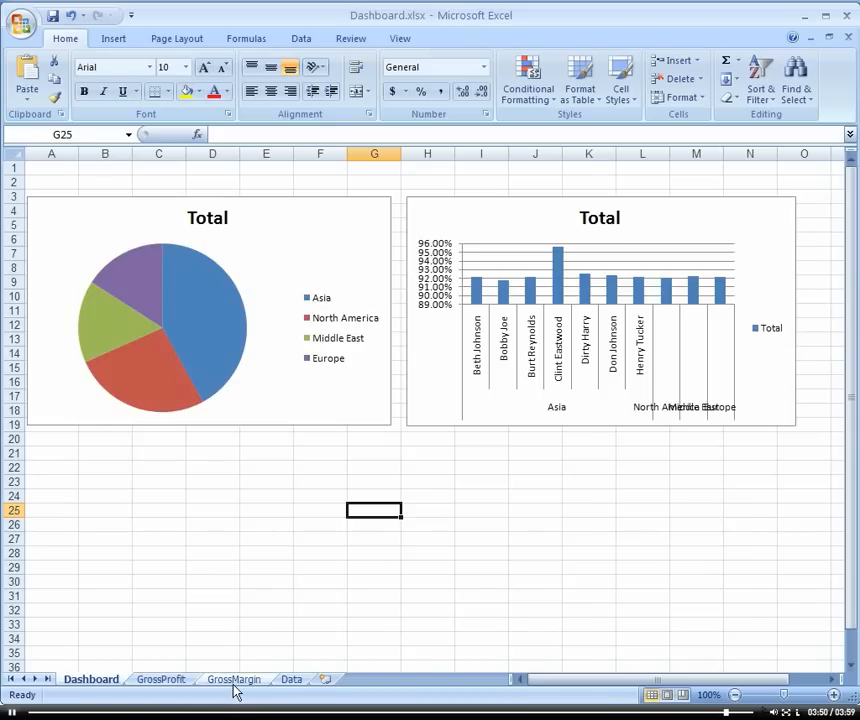
click(233, 679)
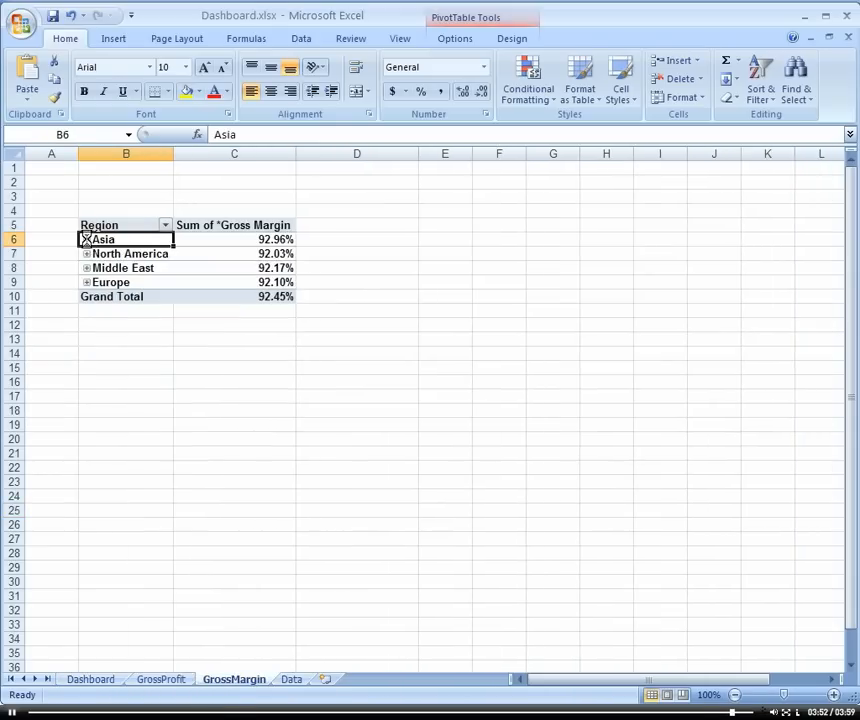
click(444, 210)
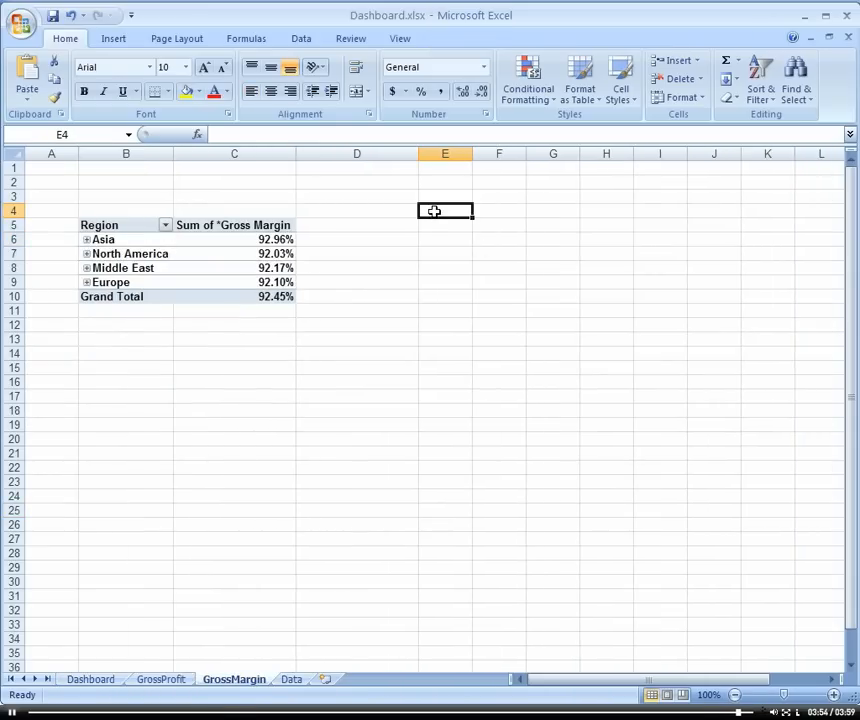